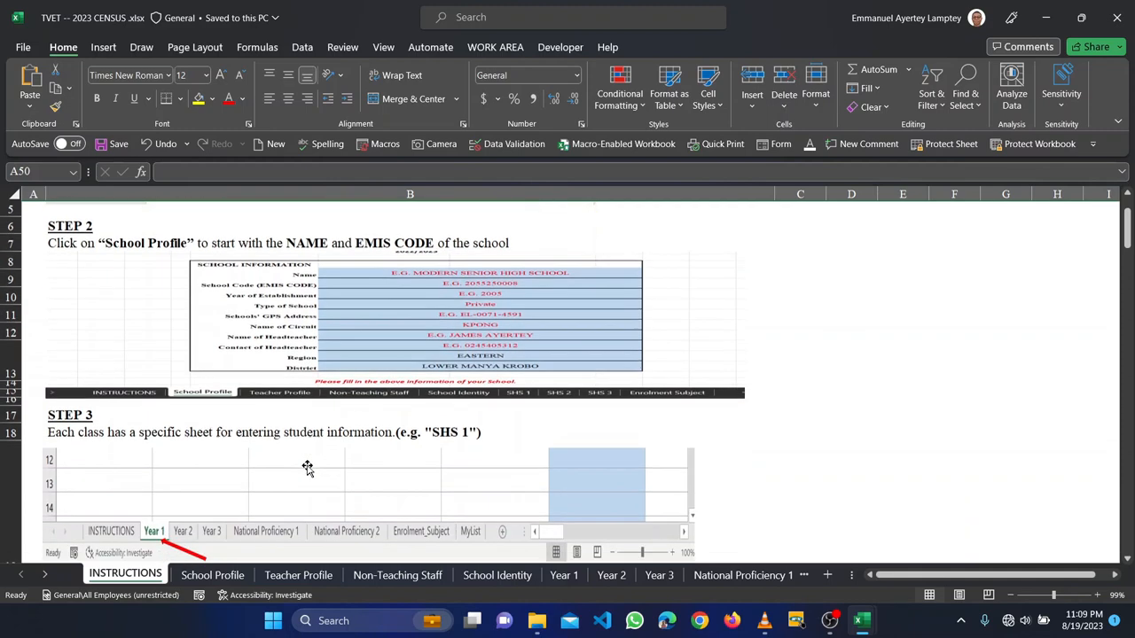
- Bring up the School Profile sheet showing the school's details
scroll("down", 3)
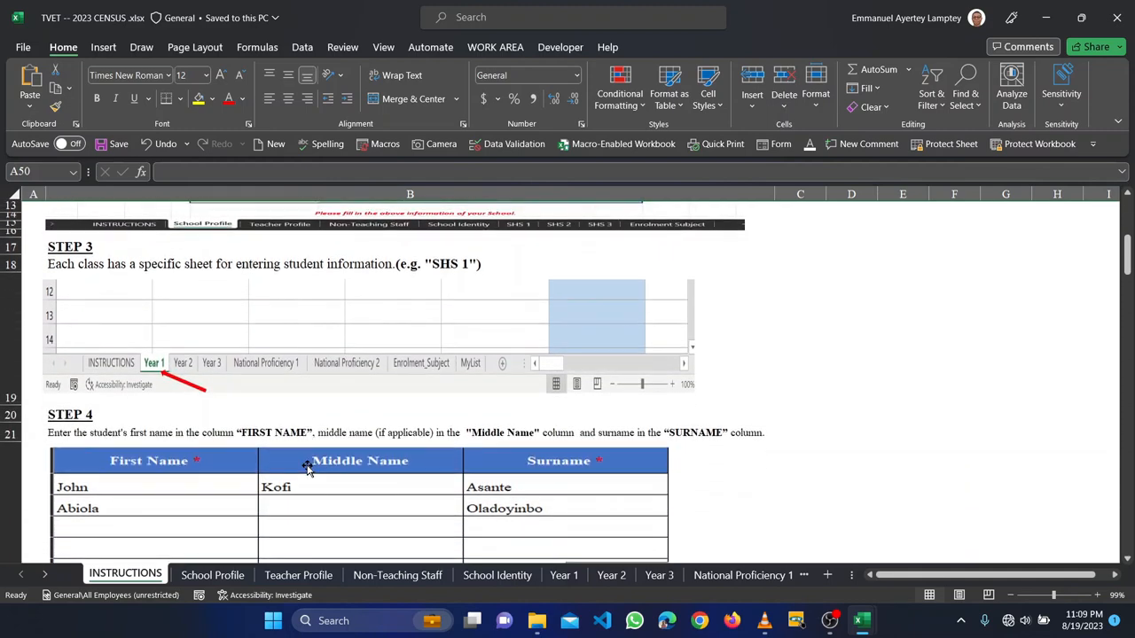
scroll("down", 3)
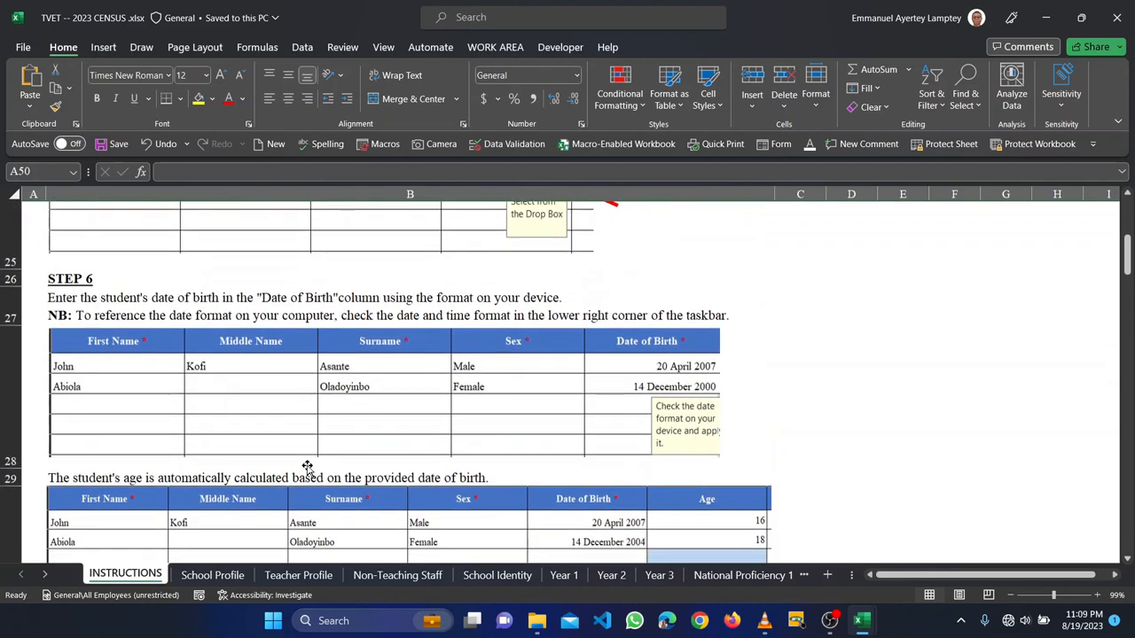
scroll("down", 3)
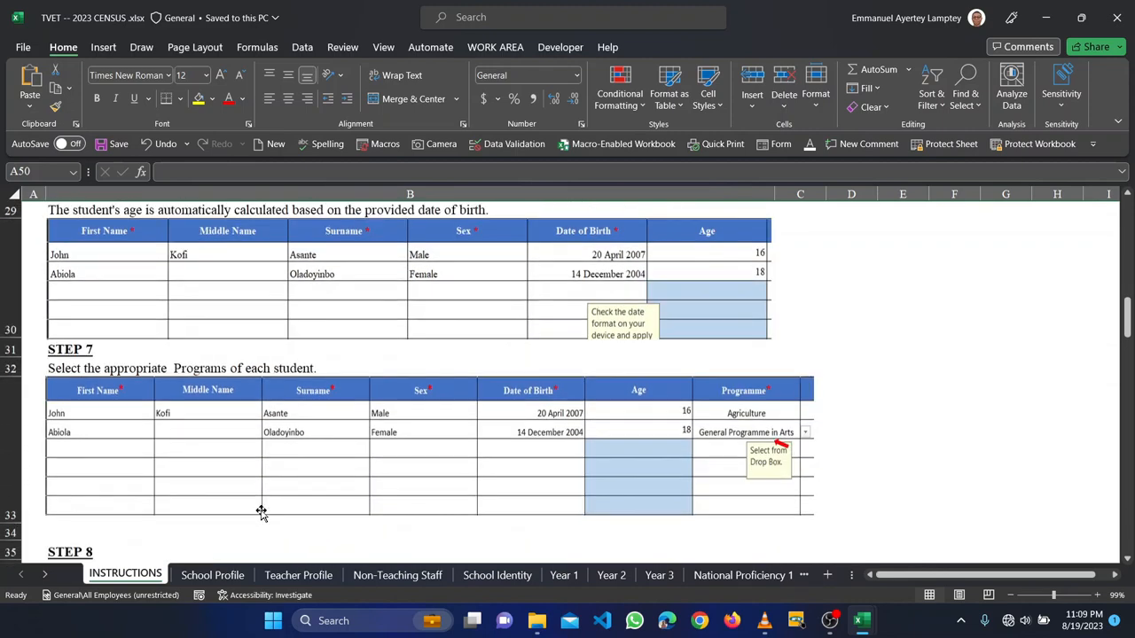
scroll("down", 3)
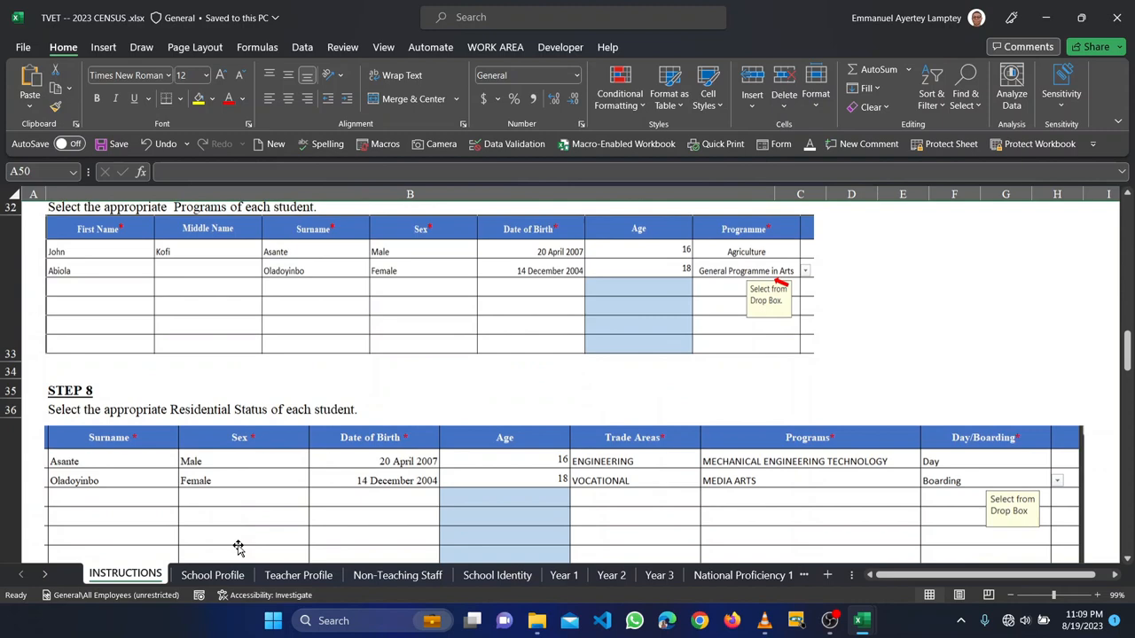
left_click(213, 575)
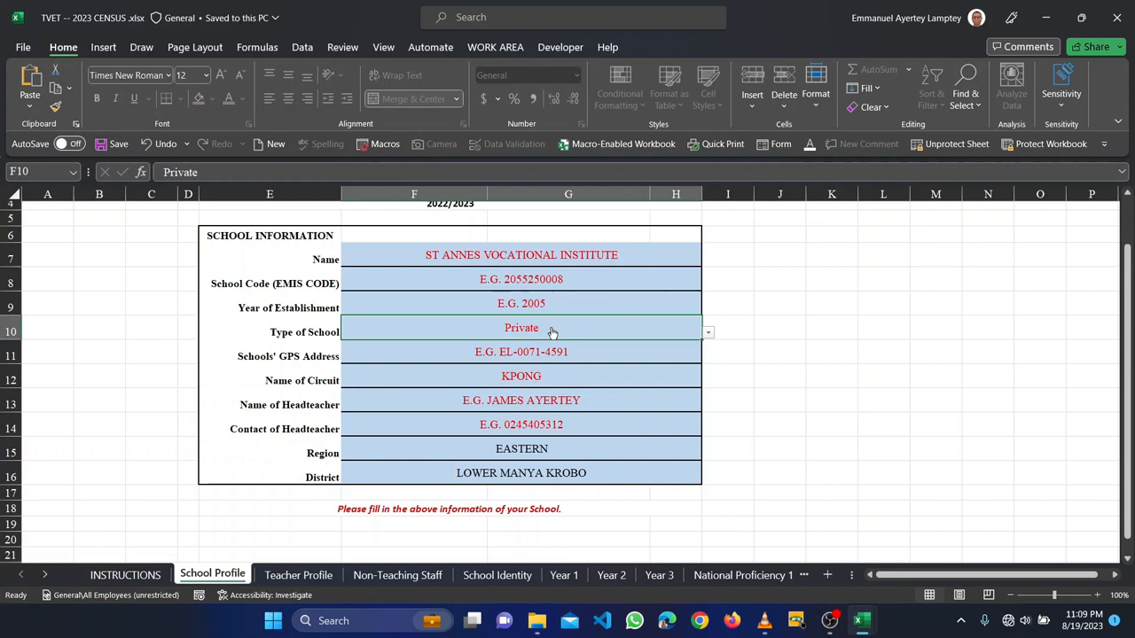
mouse_move(521, 443)
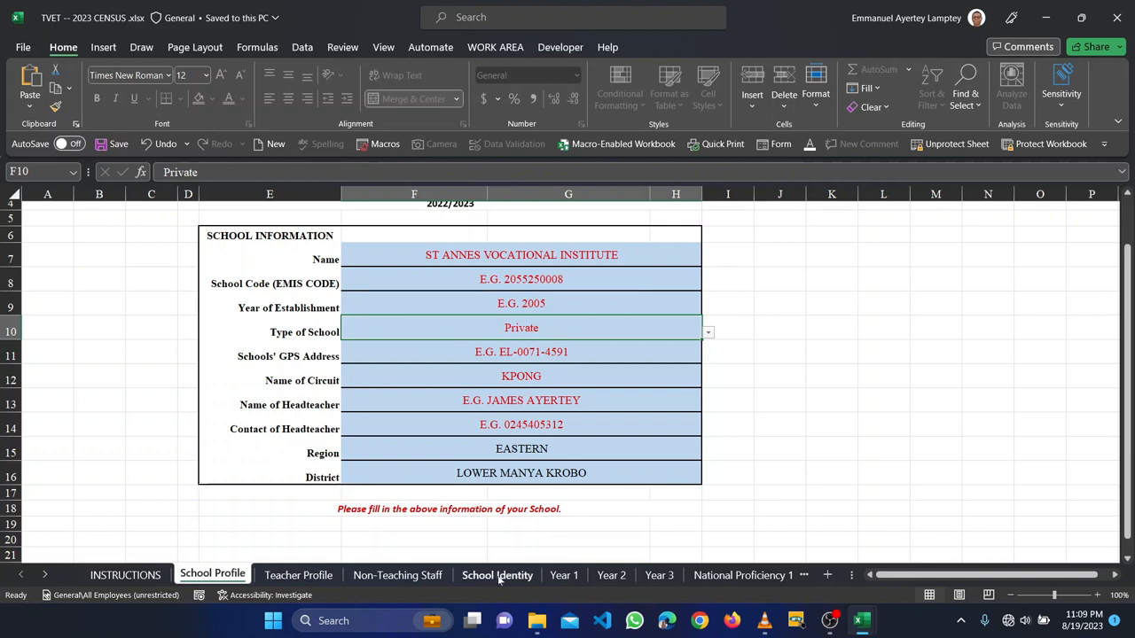
- View the Year 1 sheet, then the School Identity sheet with its circuit codes
left_click(564, 575)
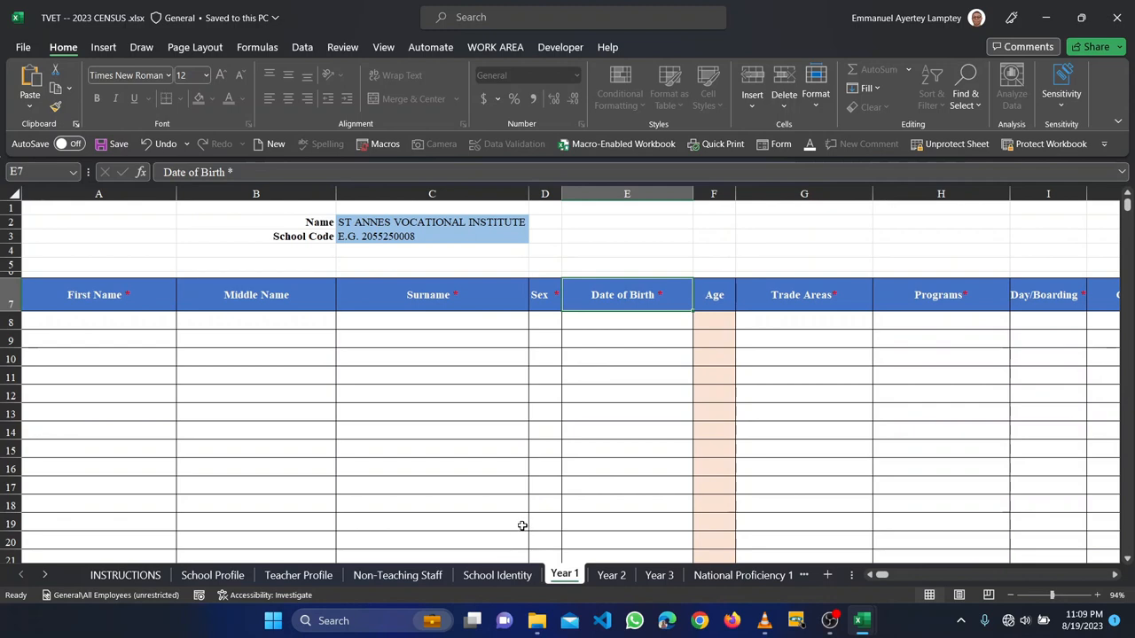
left_click(497, 574)
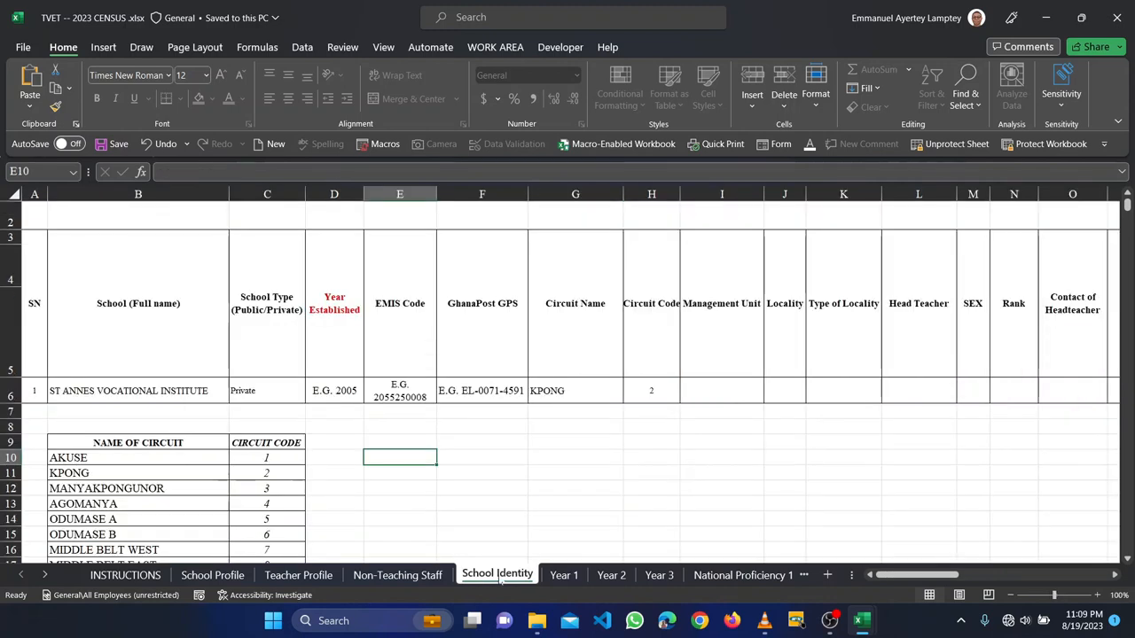
scroll("right", 3)
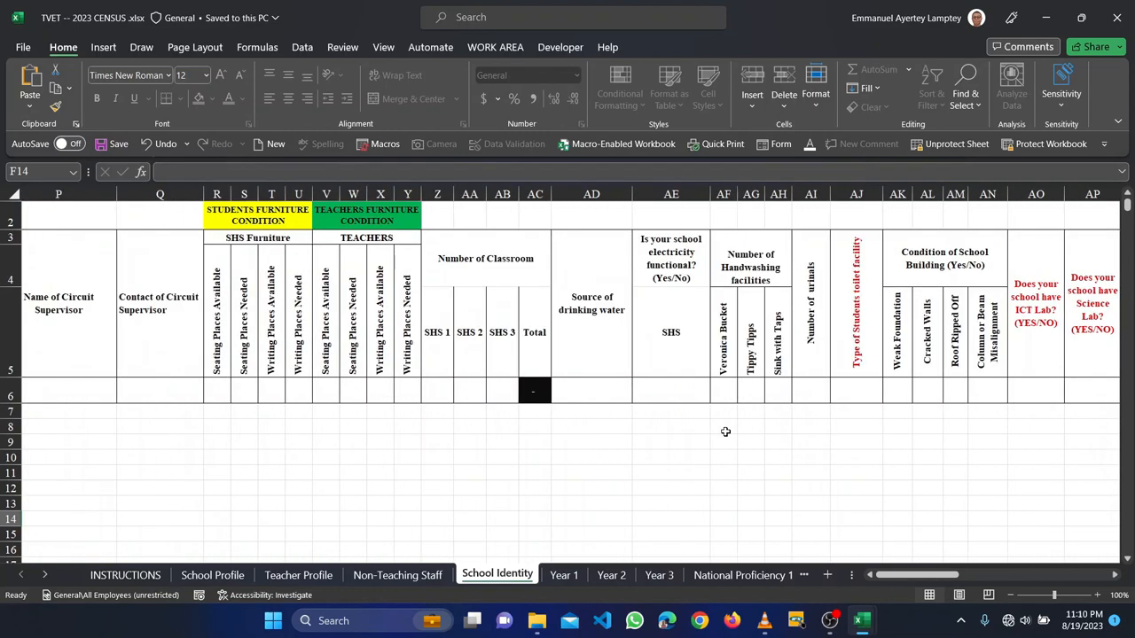
scroll("left", 3)
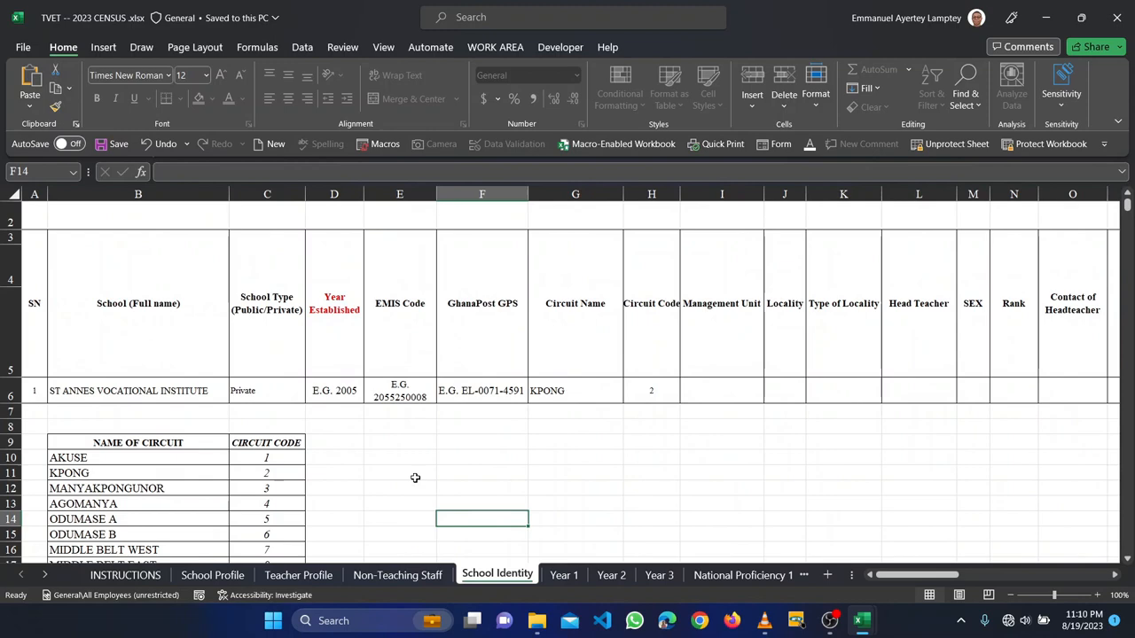
mouse_move(587, 555)
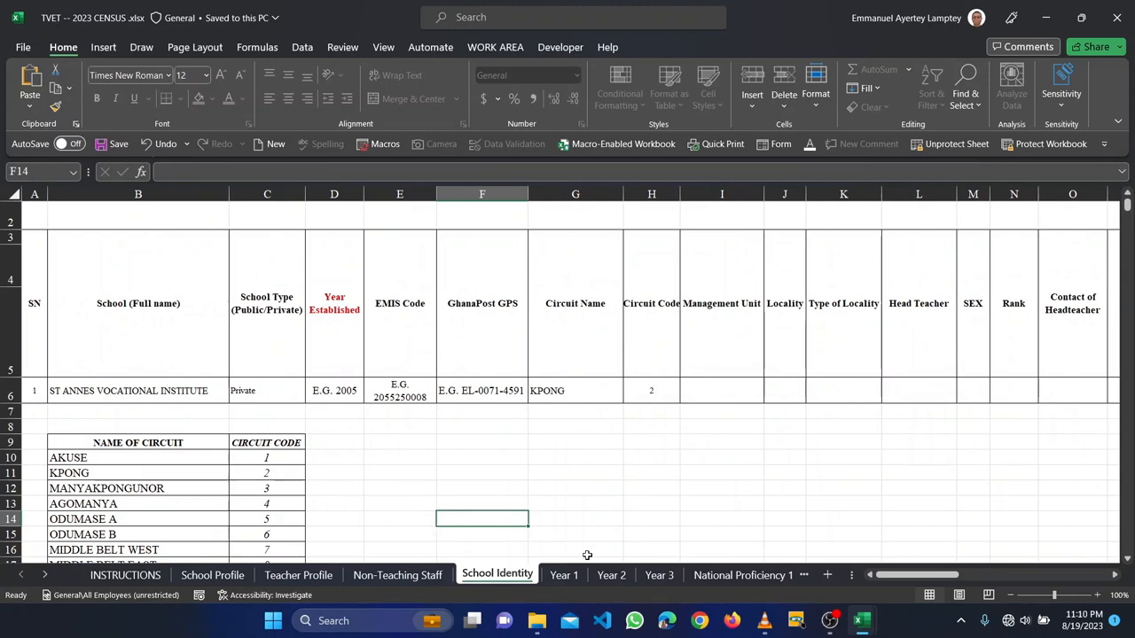
- On the Year 1 sheet, enter MARY as the first student's first name in A8
left_click(564, 574)
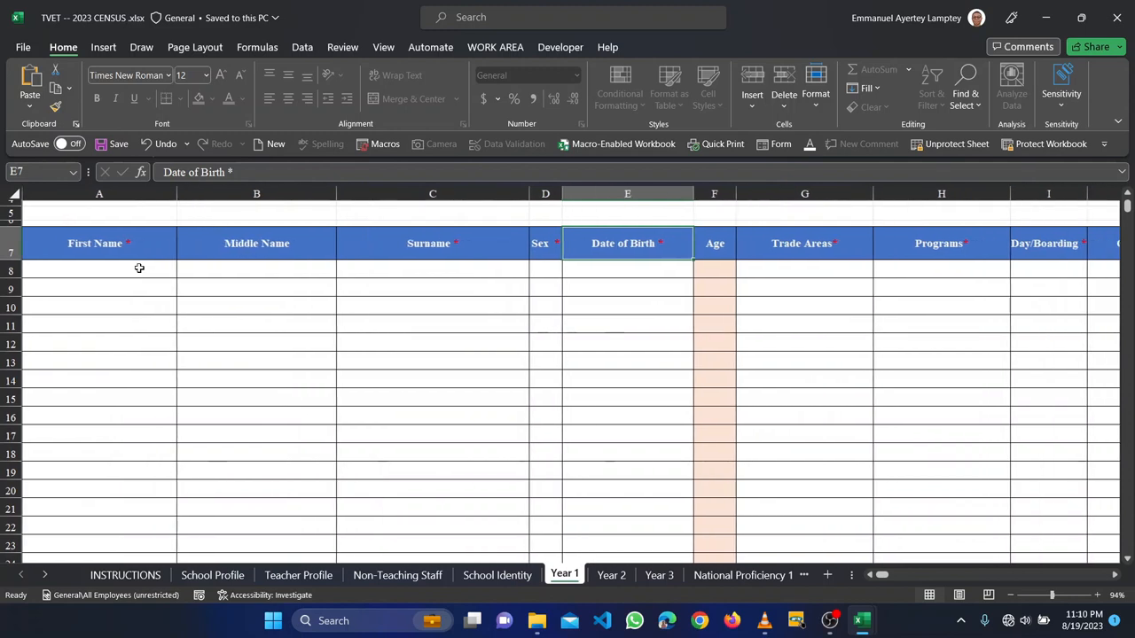
left_click(99, 269)
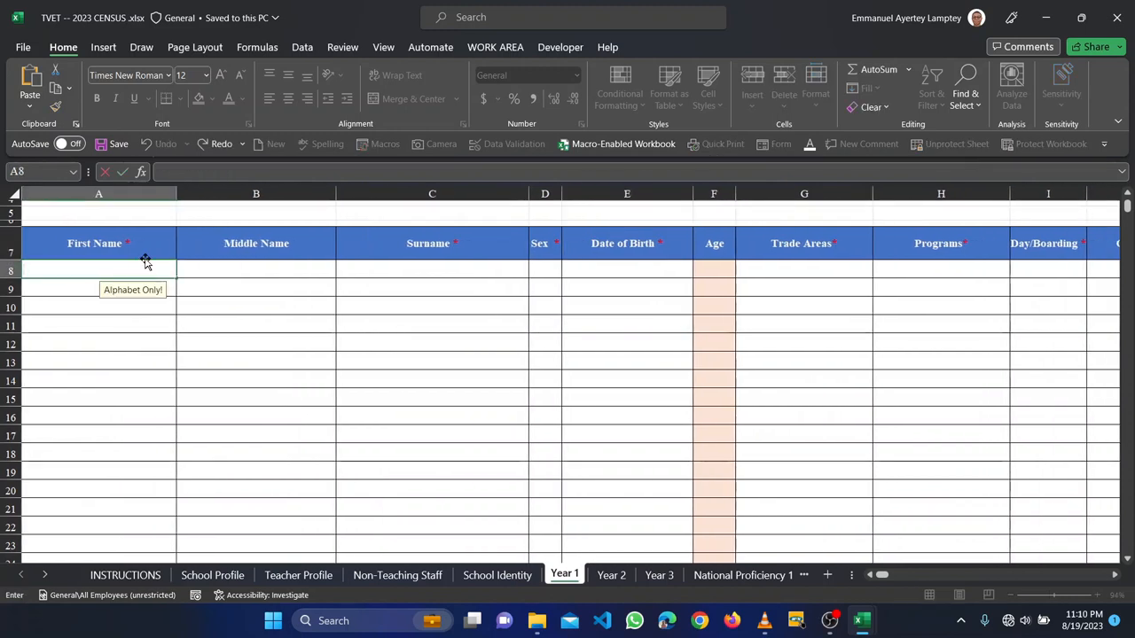
mouse_move(355, 379)
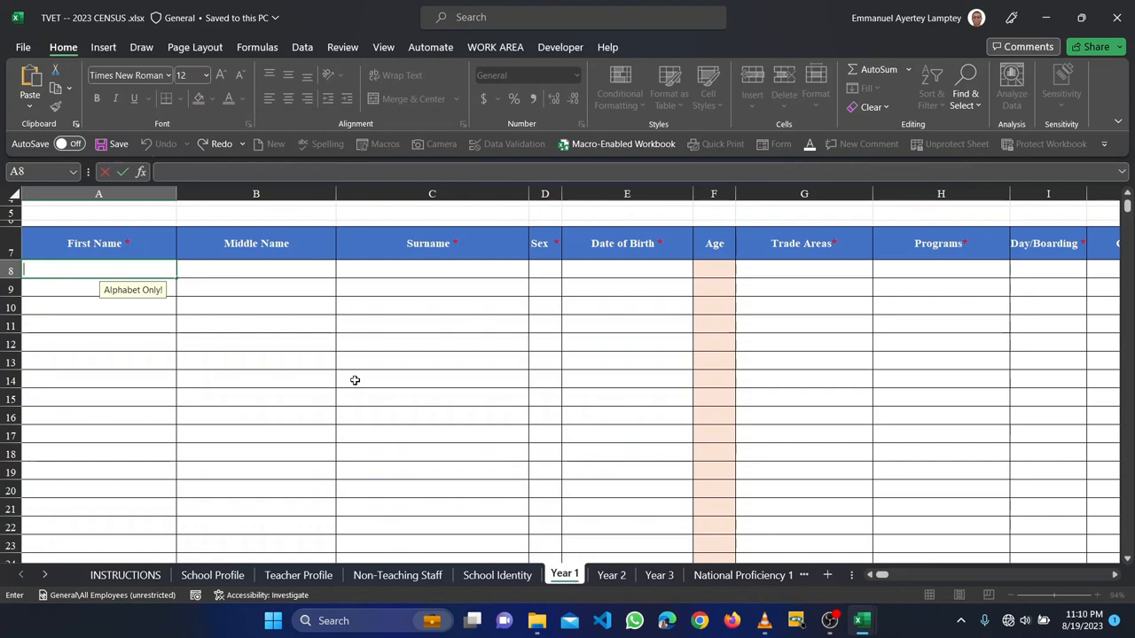
mouse_move(297, 351)
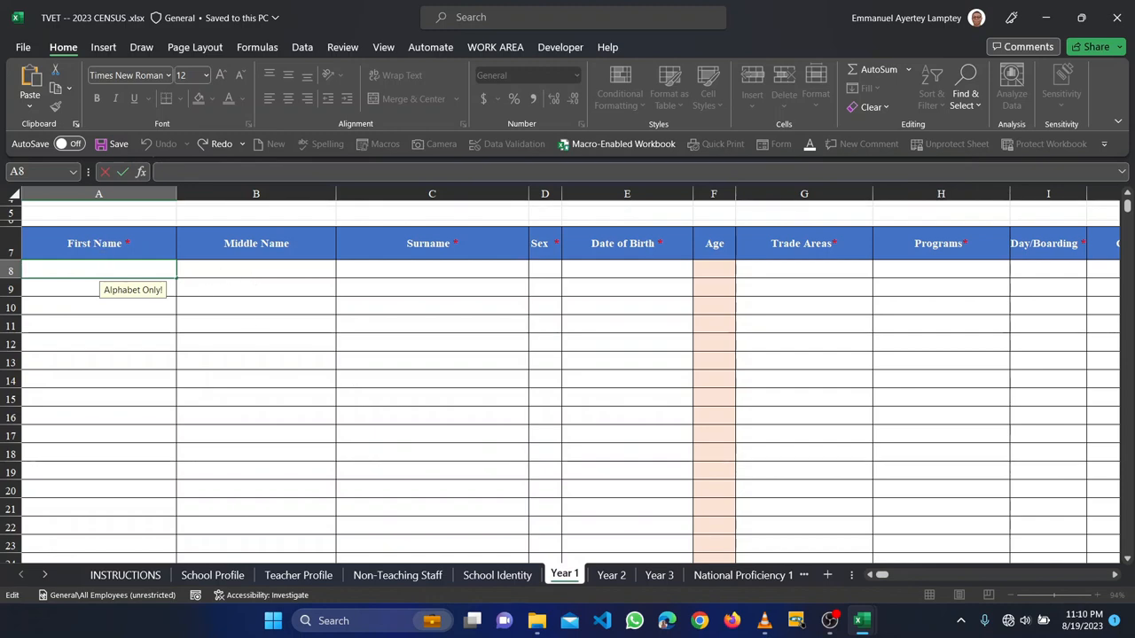
type("E")
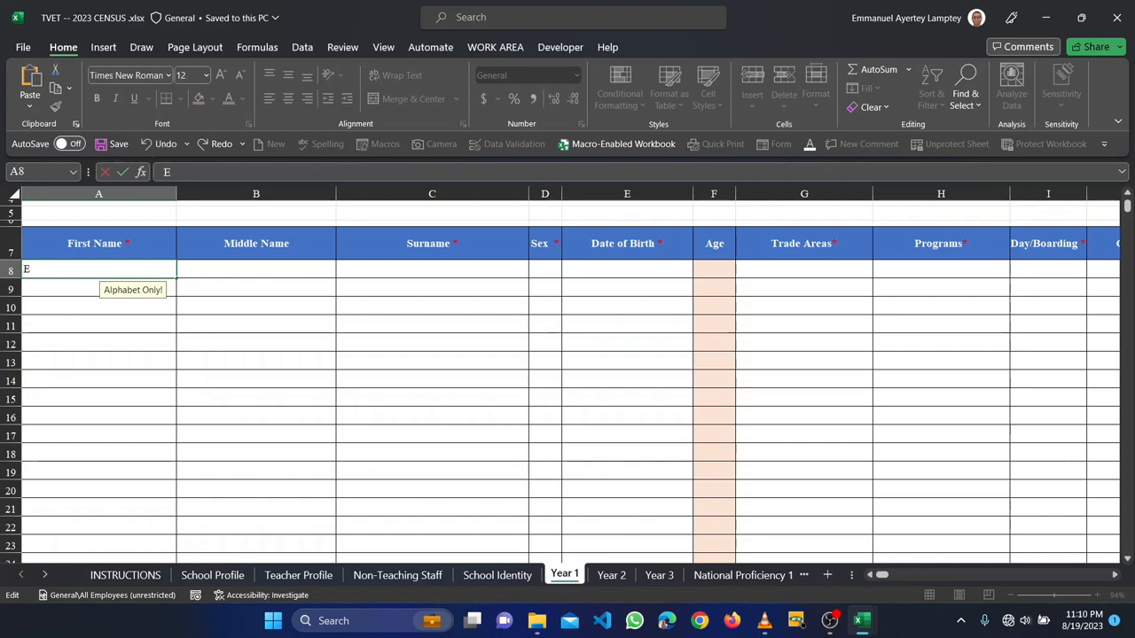
type("L")
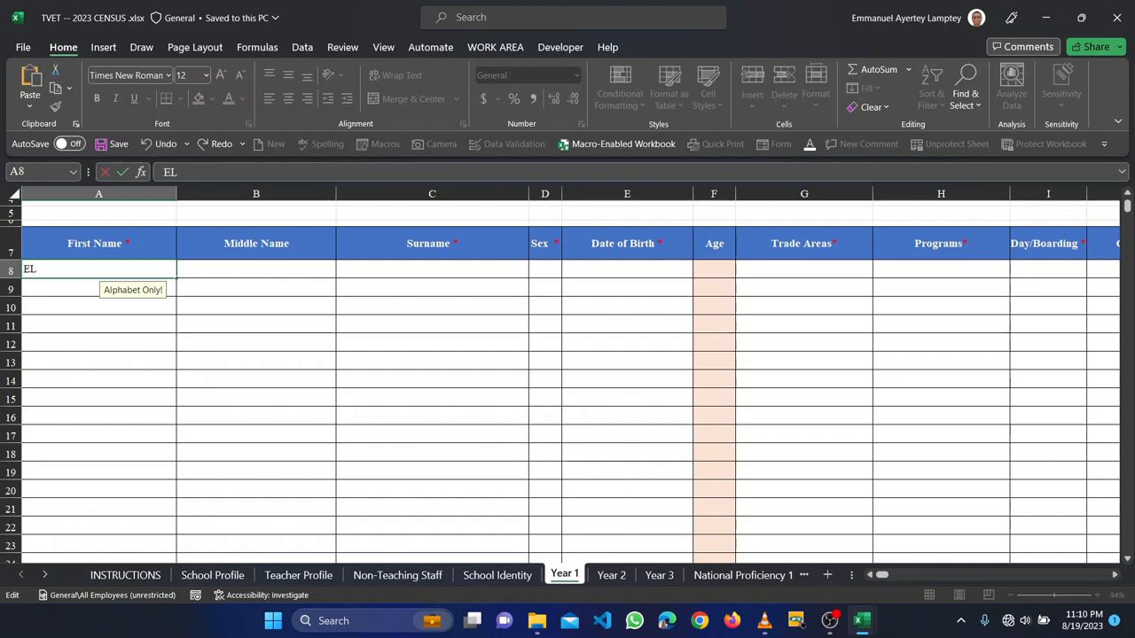
type("MARY")
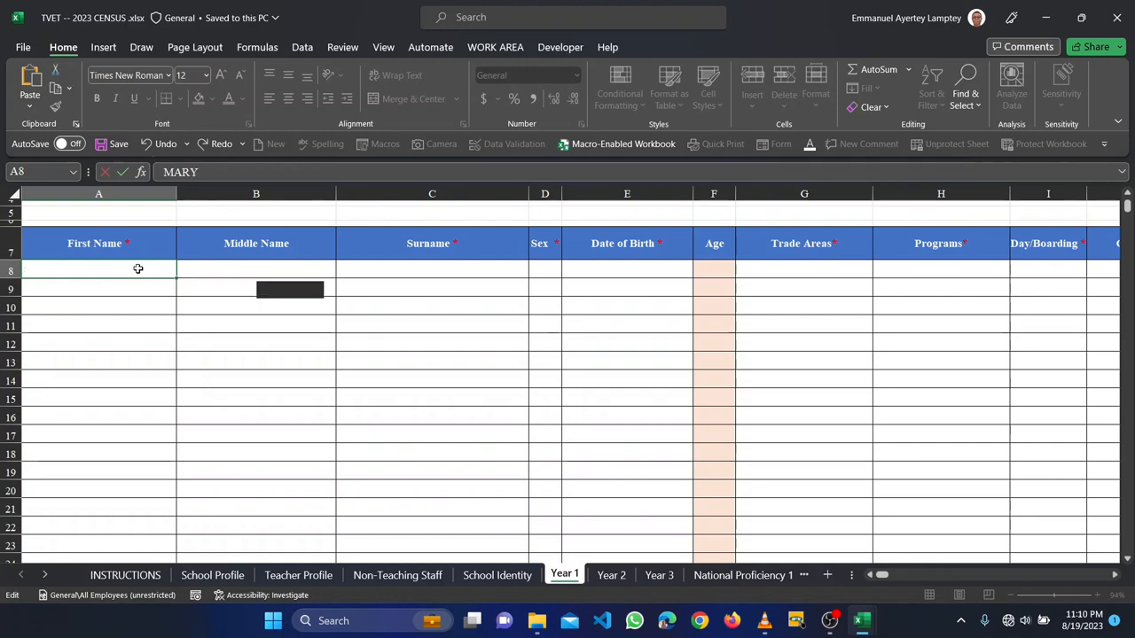
type("MARY")
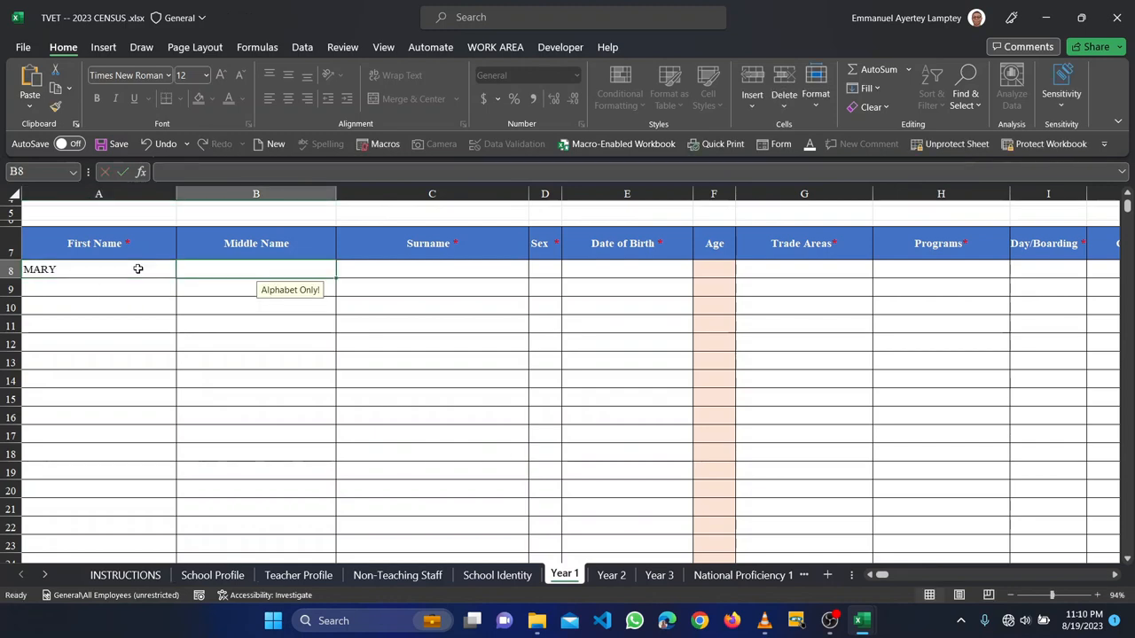
type("DEDE")
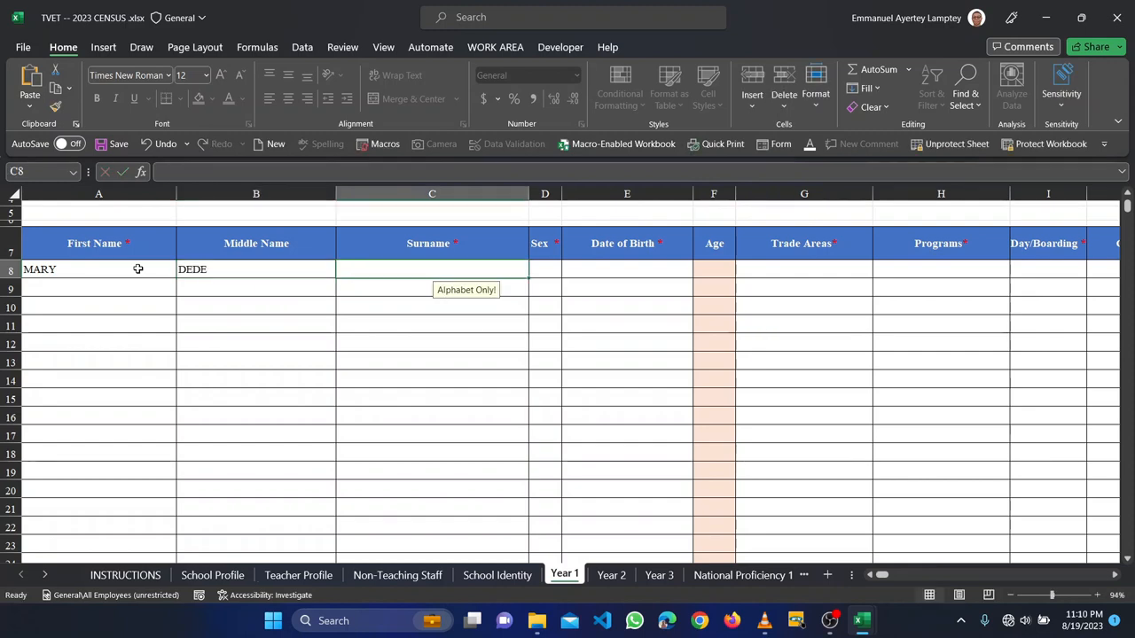
type("TETTEH")
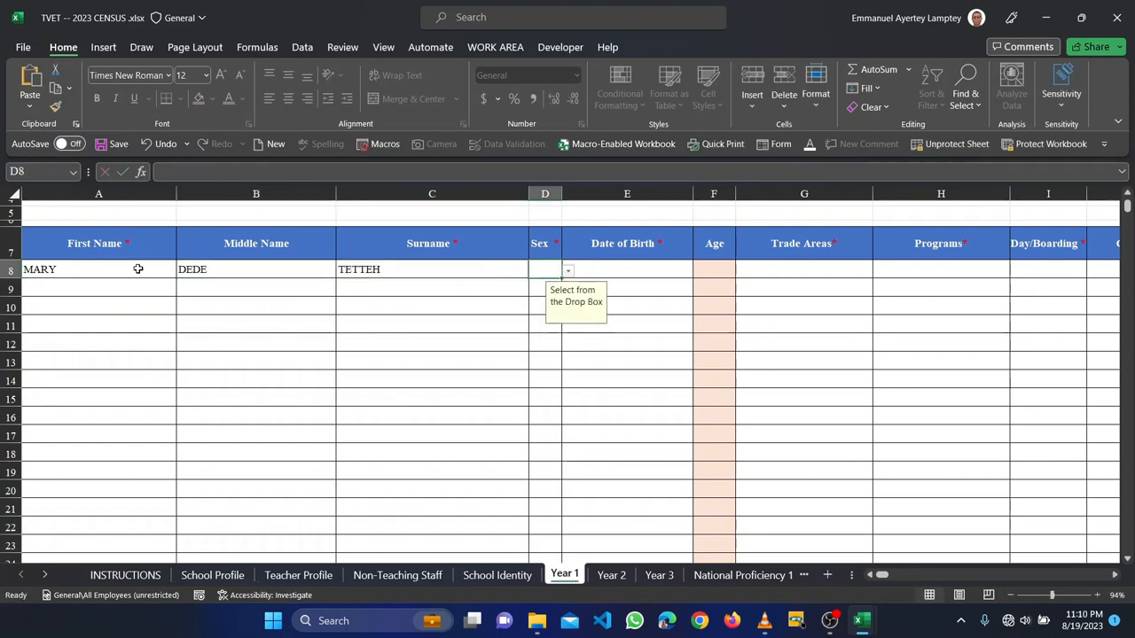
left_click(544, 269)
type("Female")
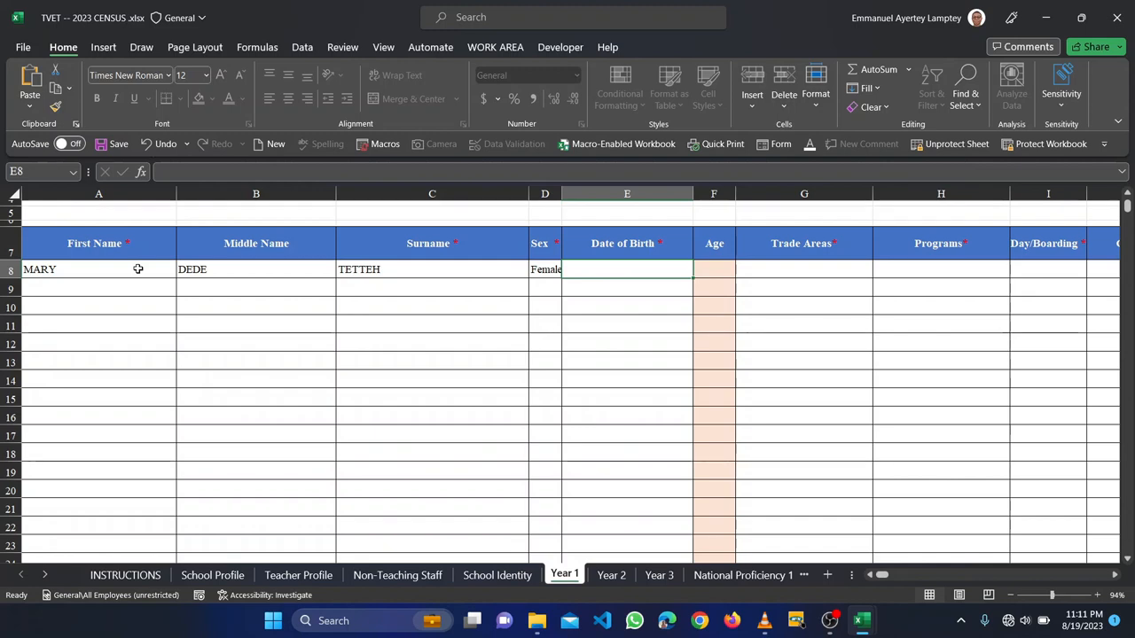
- Enter 9/12/2009 as the date of birth in E8 so the age shows 13
type("9")
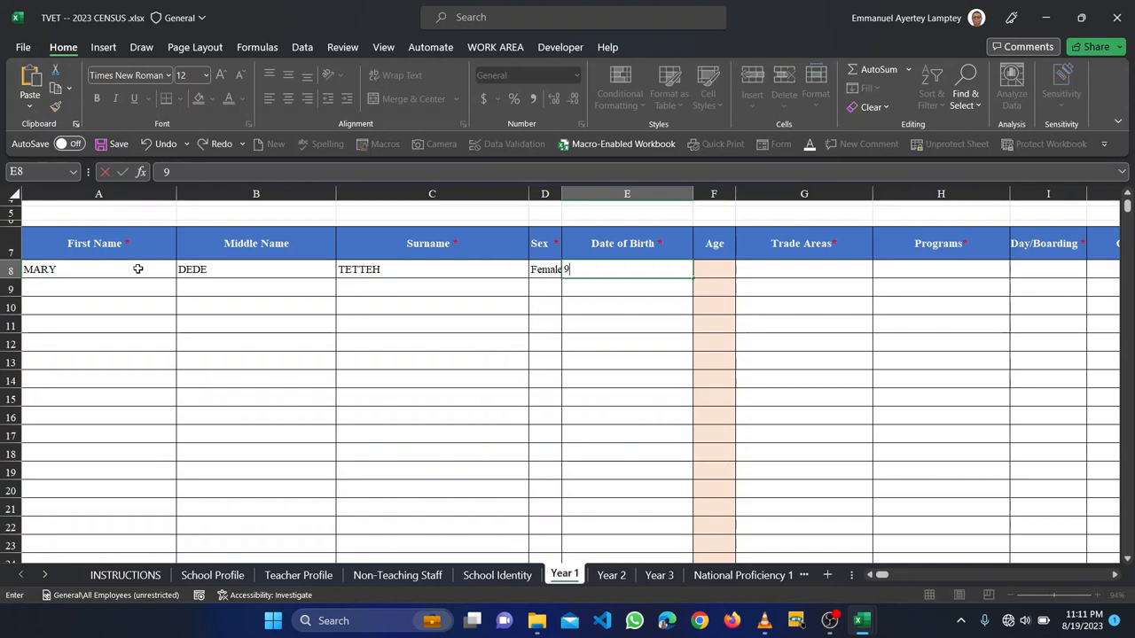
type("/")
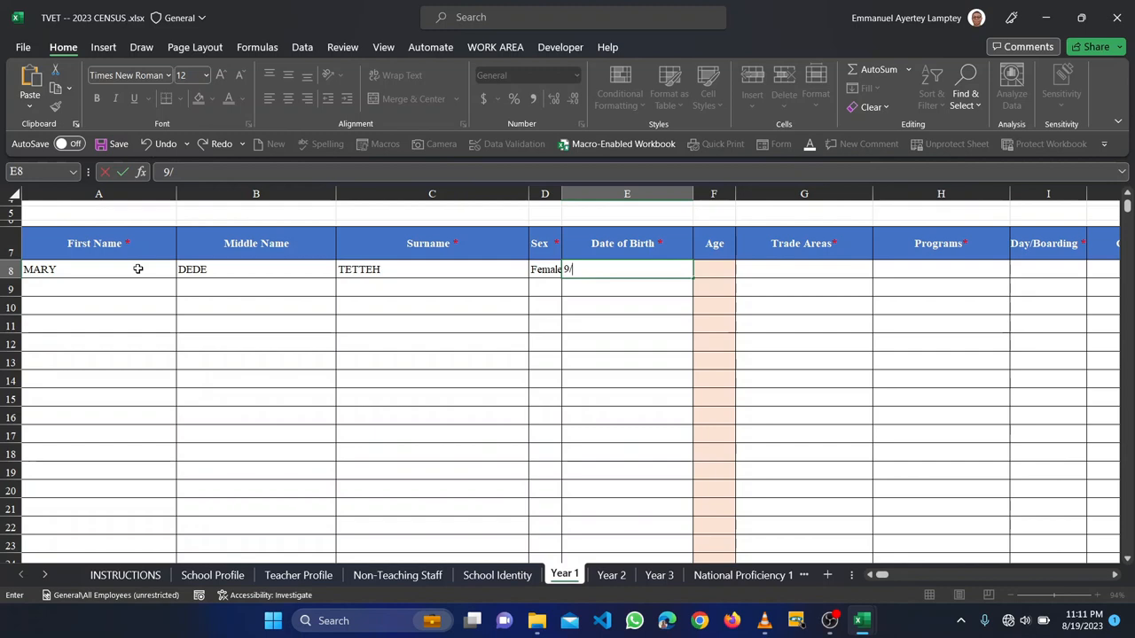
type("12/2009")
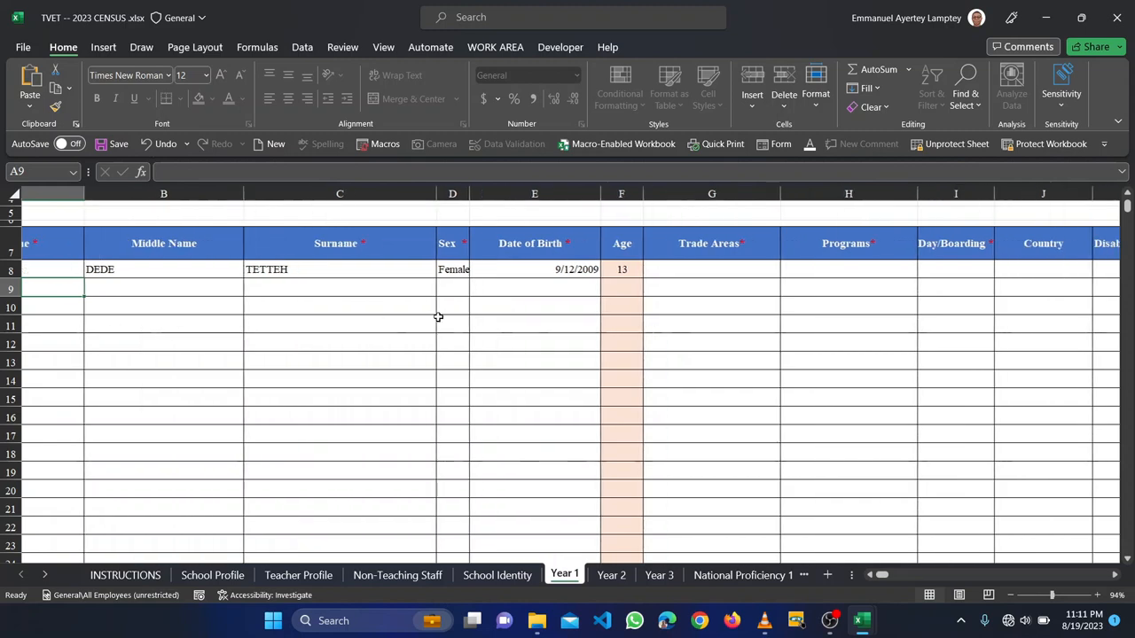
scroll("right", 3)
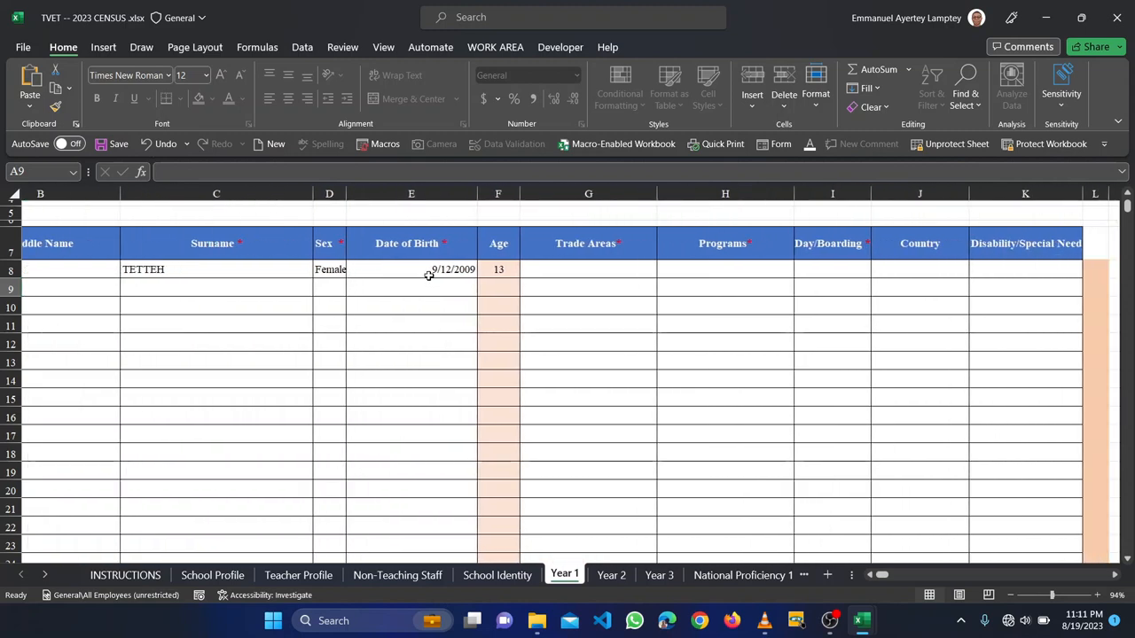
left_click(411, 270)
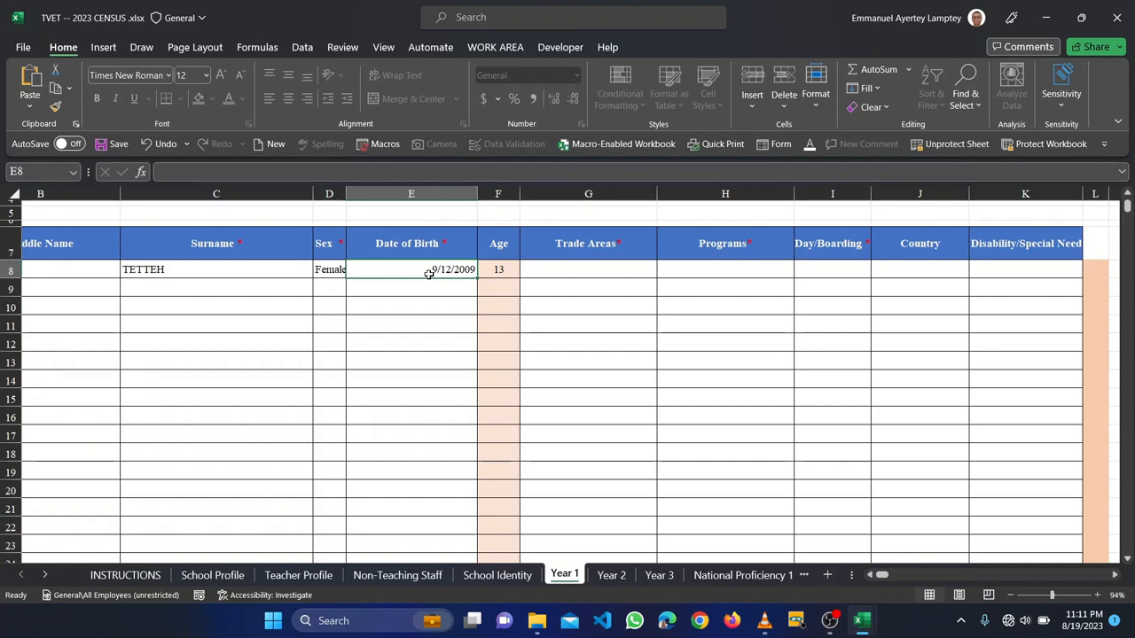
mouse_move(527, 270)
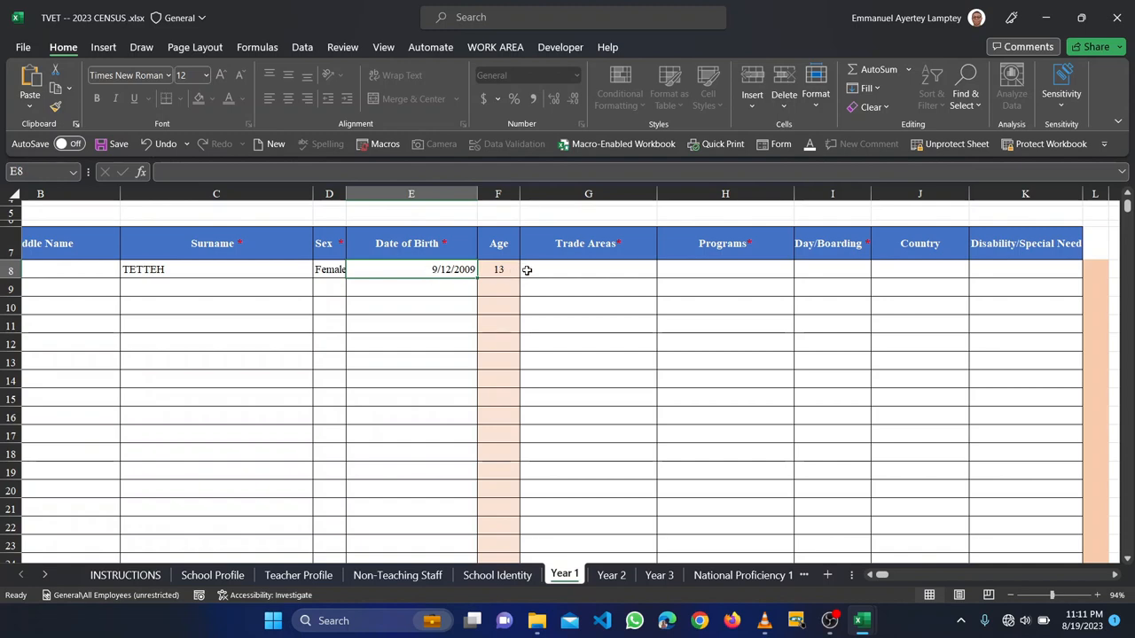
mouse_move(536, 270)
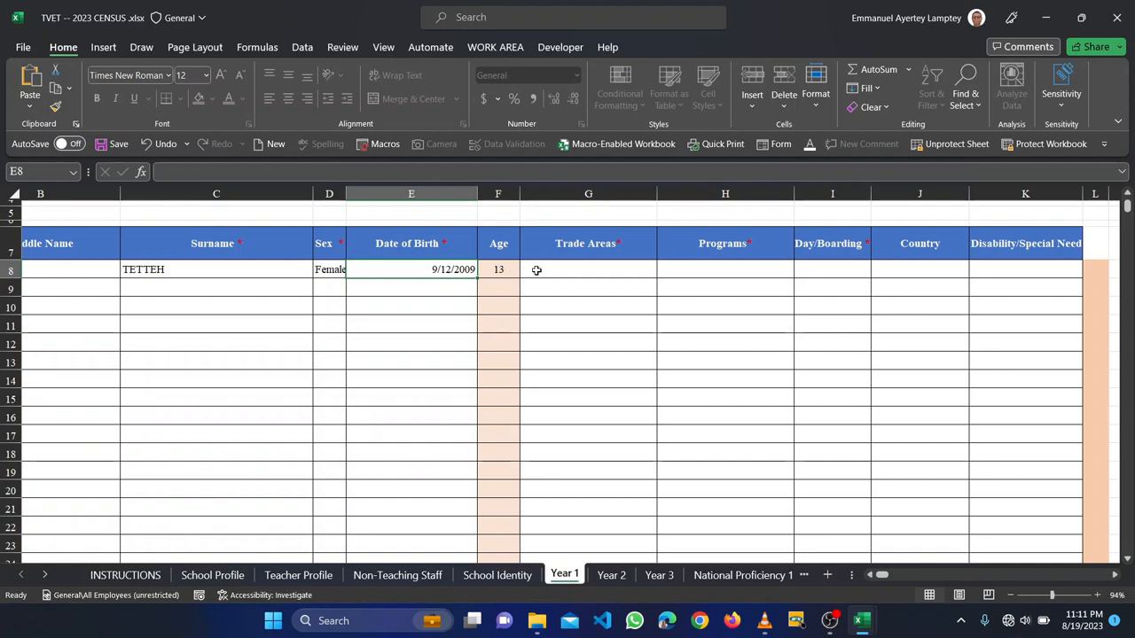
- Choose VOCATIONAL as the trade area in G8 and move to the Day/Boarding cell
left_click(588, 269)
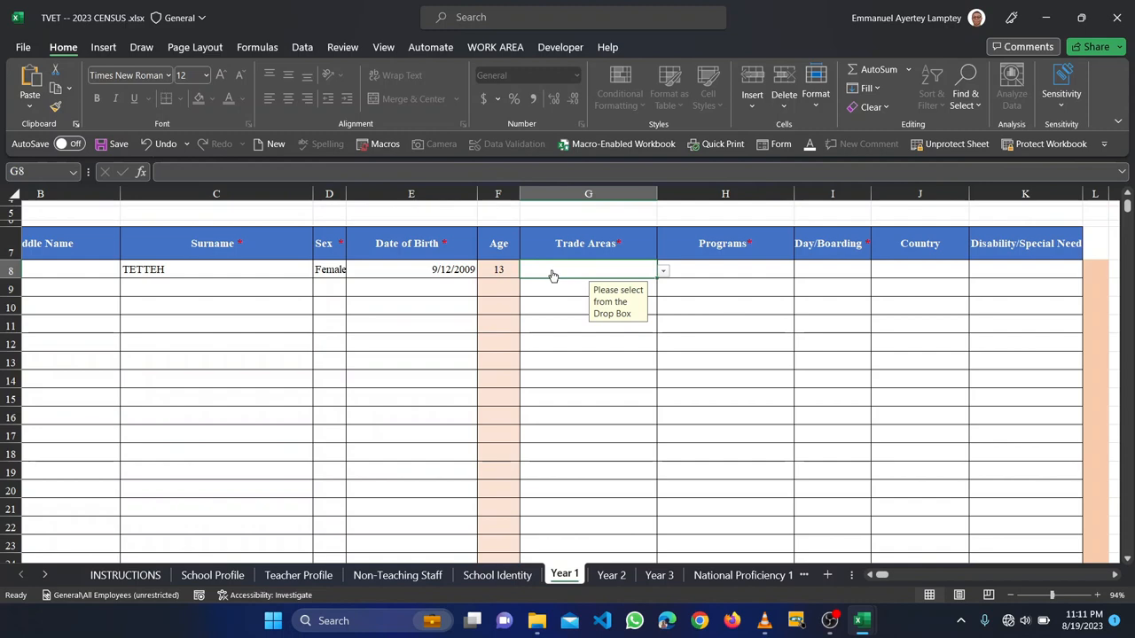
mouse_move(660, 275)
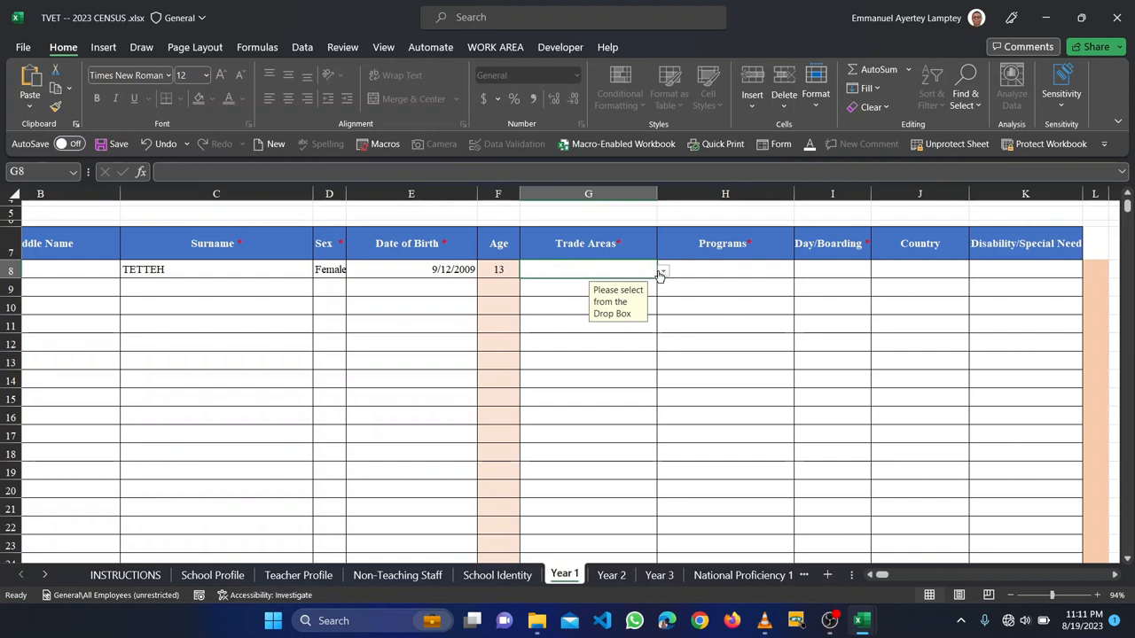
left_click(663, 269)
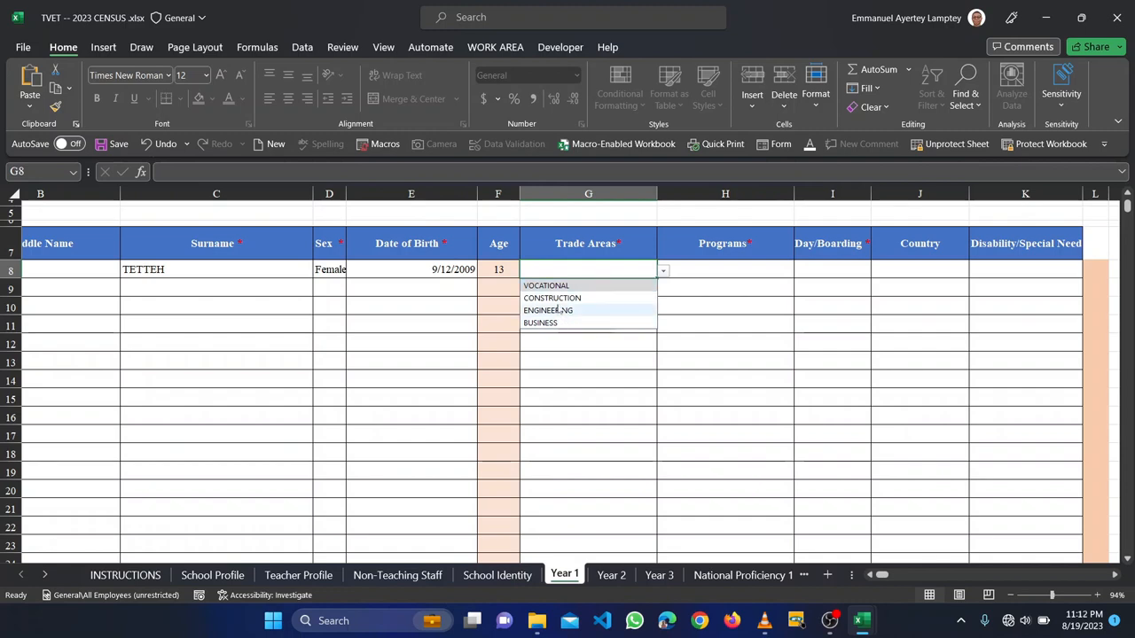
mouse_move(546, 285)
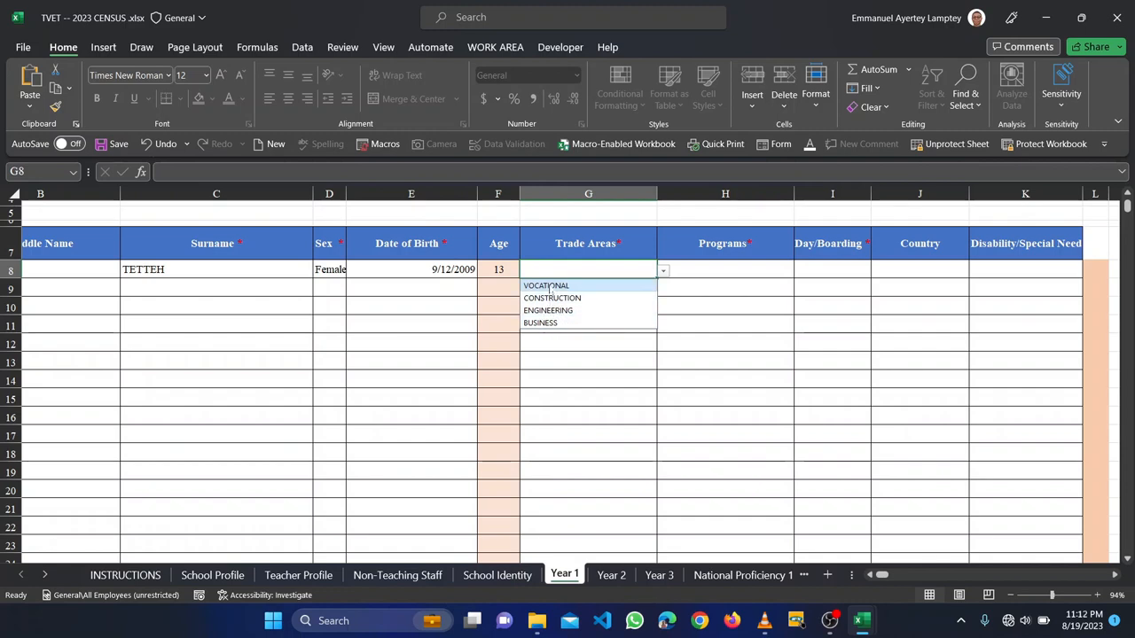
left_click(546, 285)
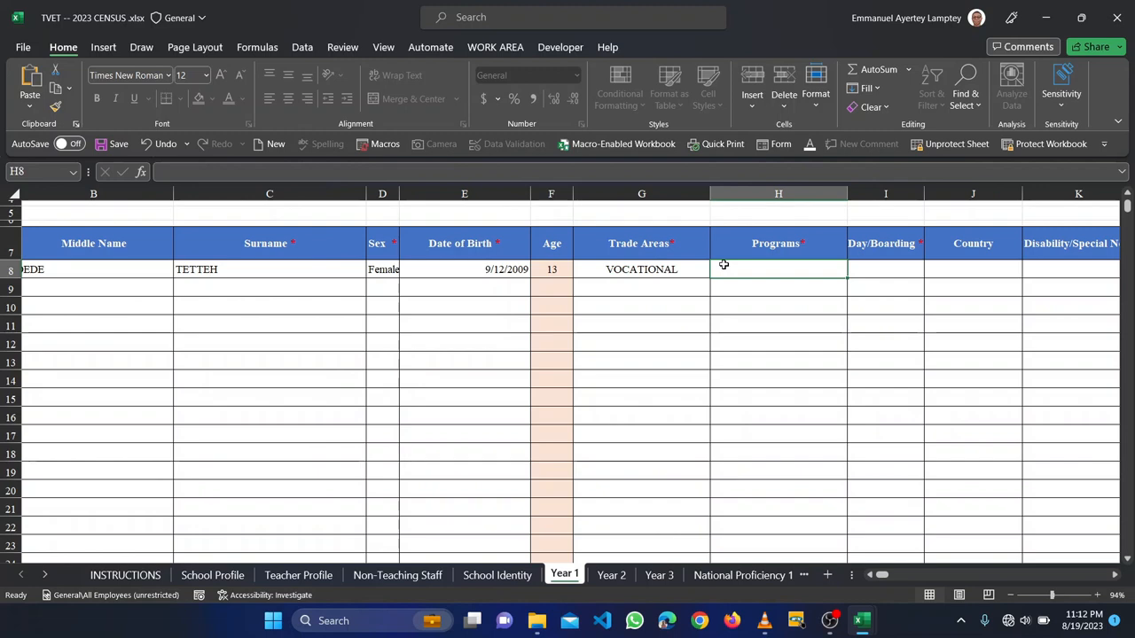
left_click(724, 269)
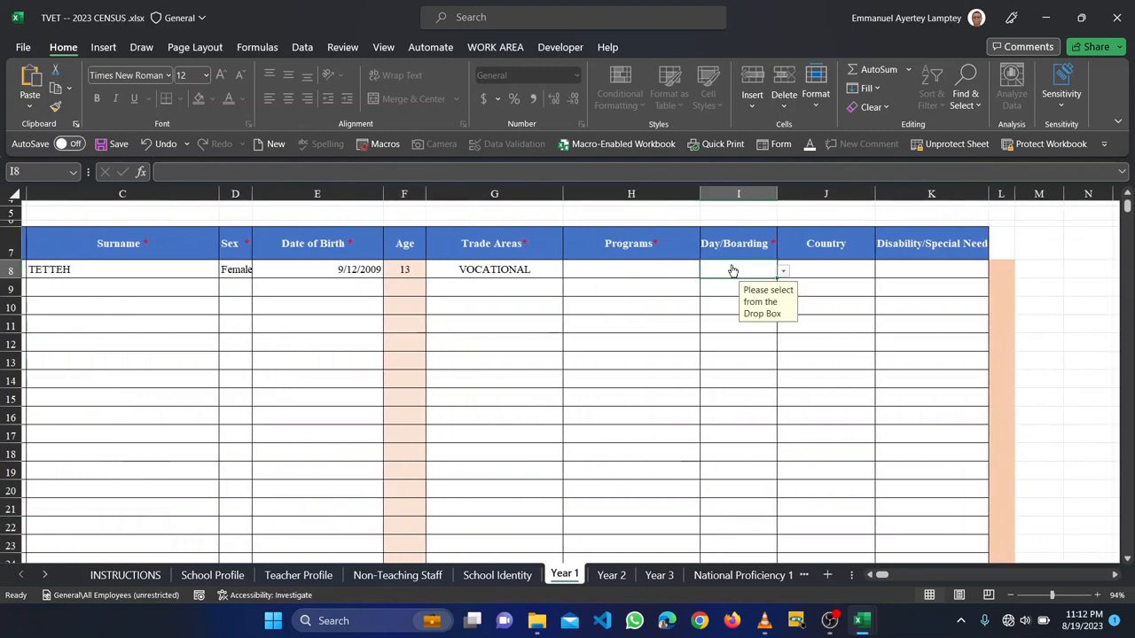
left_click(632, 270)
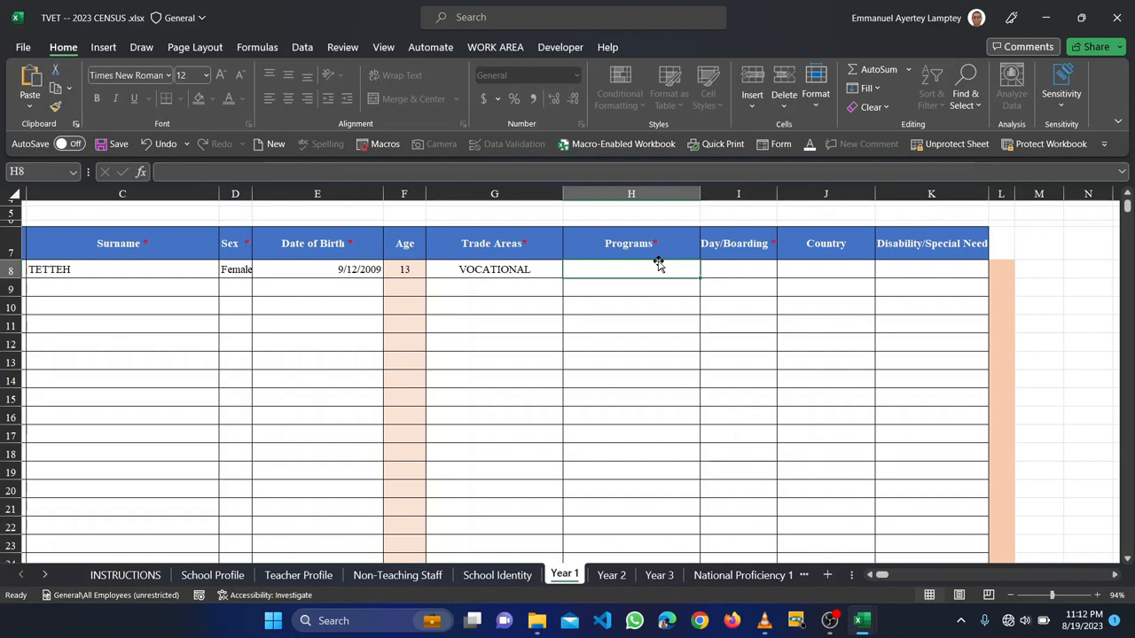
mouse_move(654, 268)
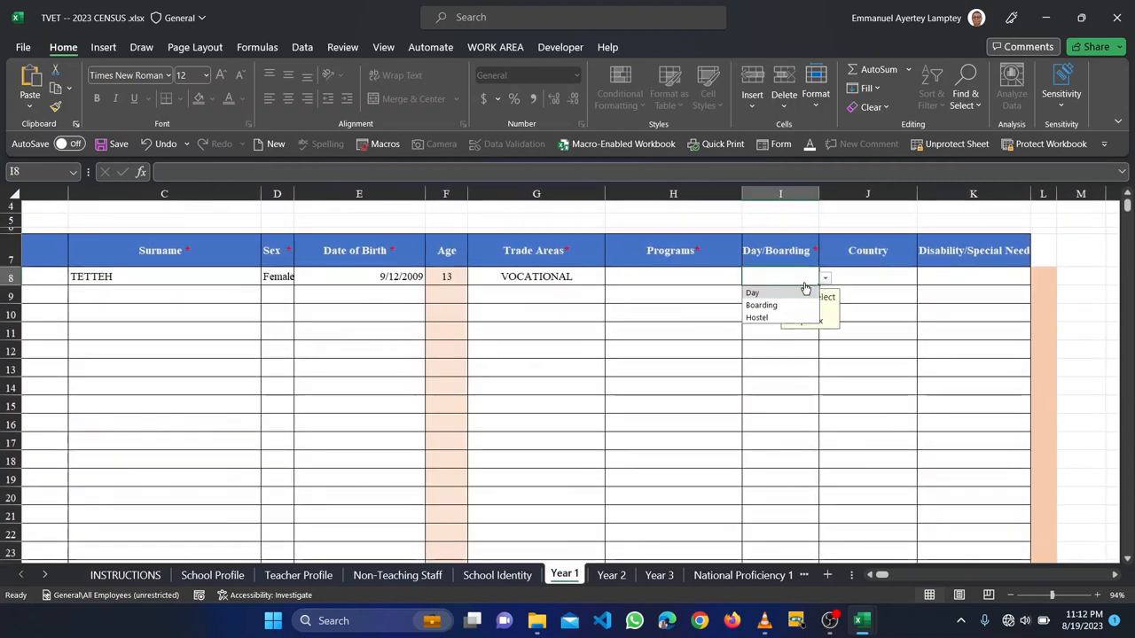
mouse_move(761, 305)
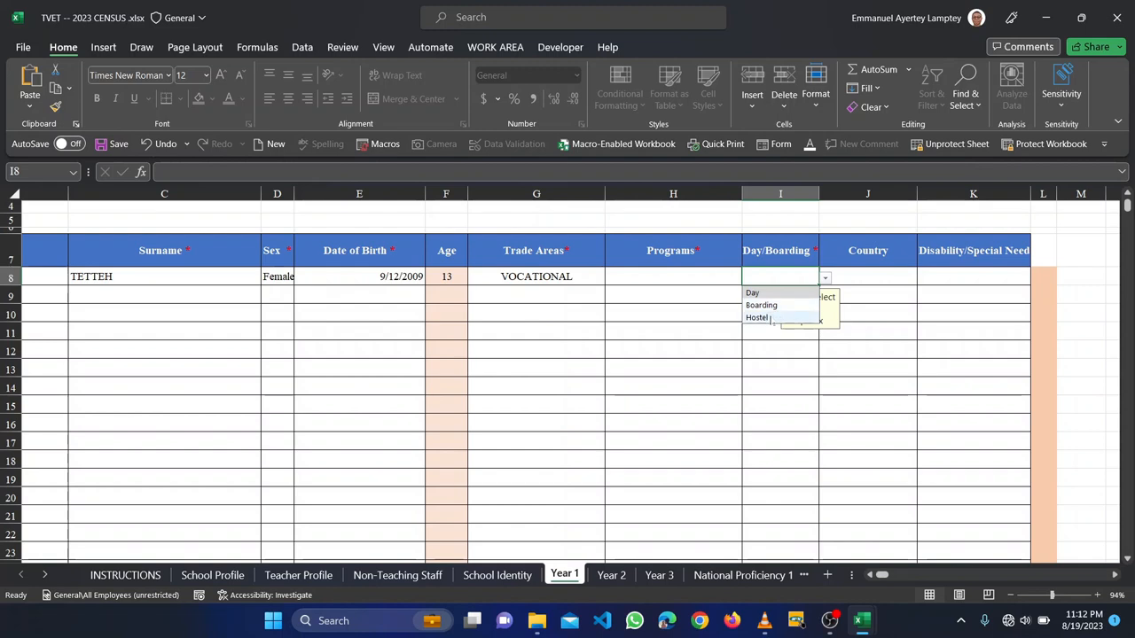
- Mark the student as Hostel and enter FASHION DESIGN as her programme in H8
left_click(758, 317)
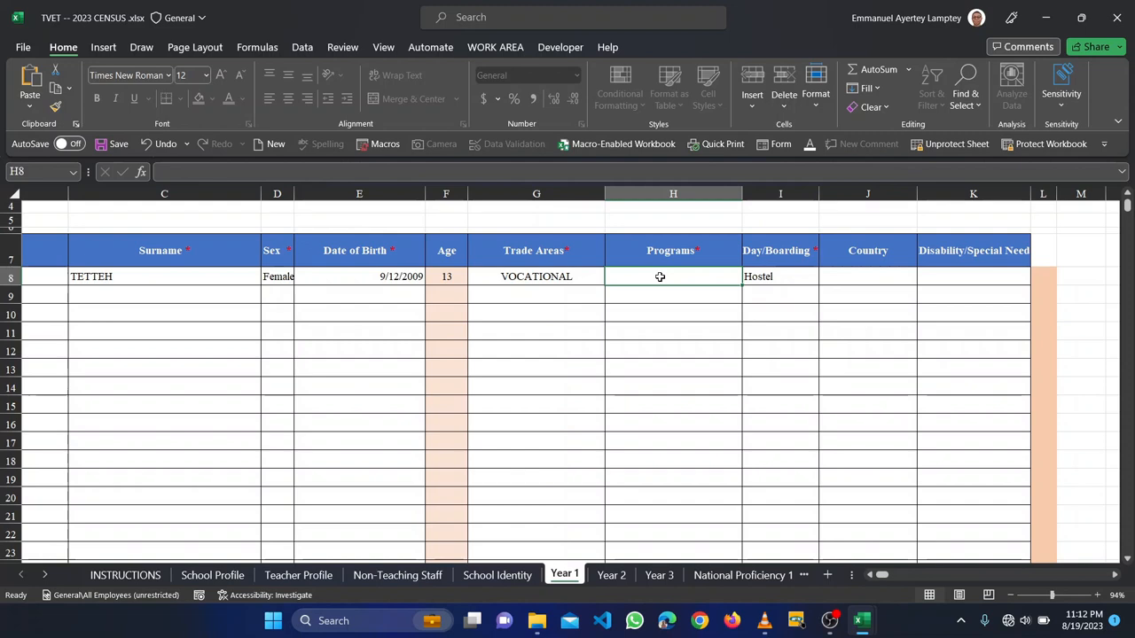
type("SW")
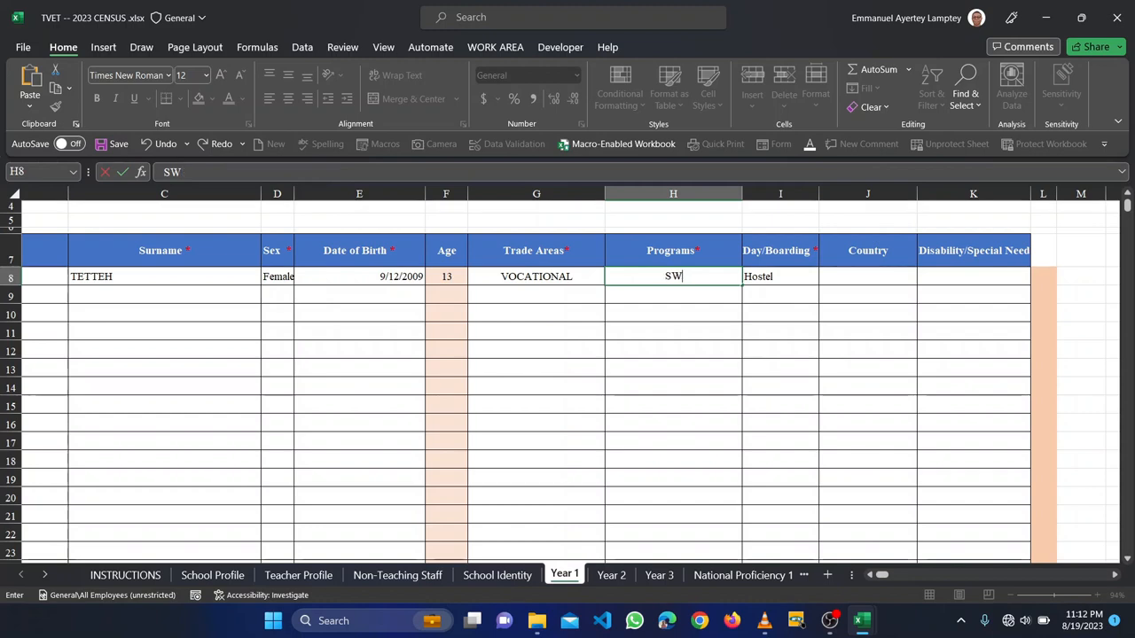
key("backspace")
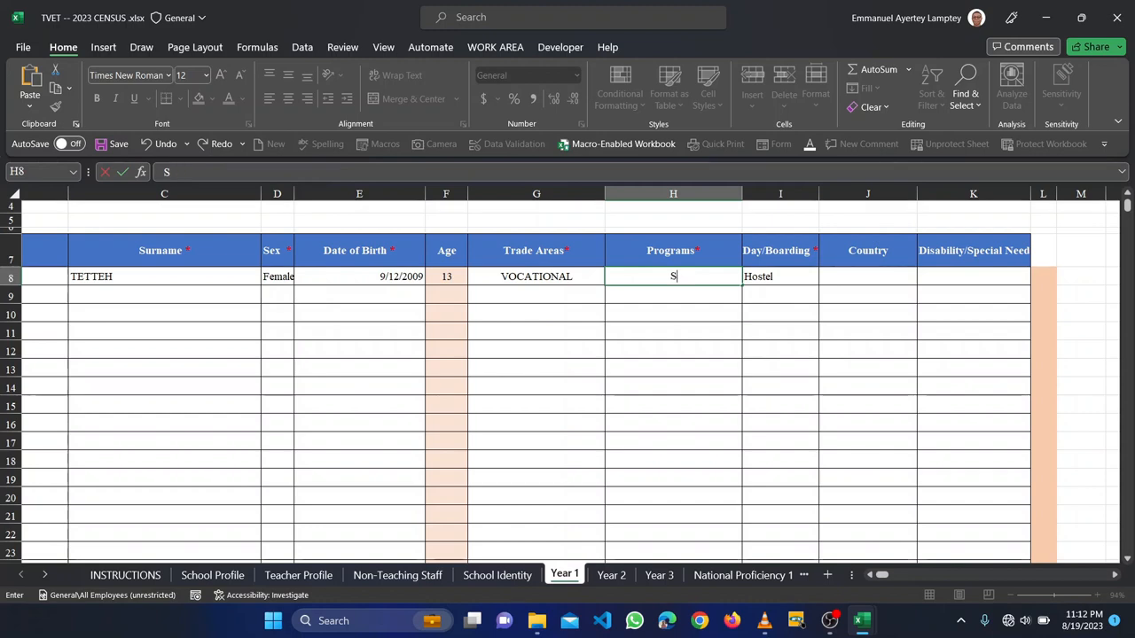
type("ASHION DES")
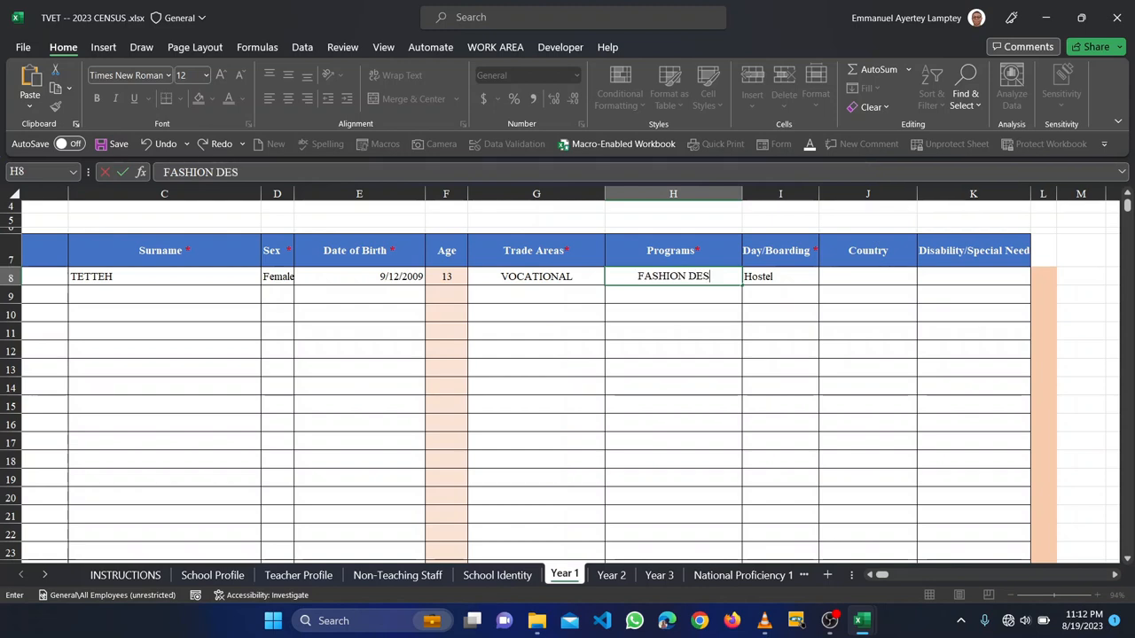
type("IGN")
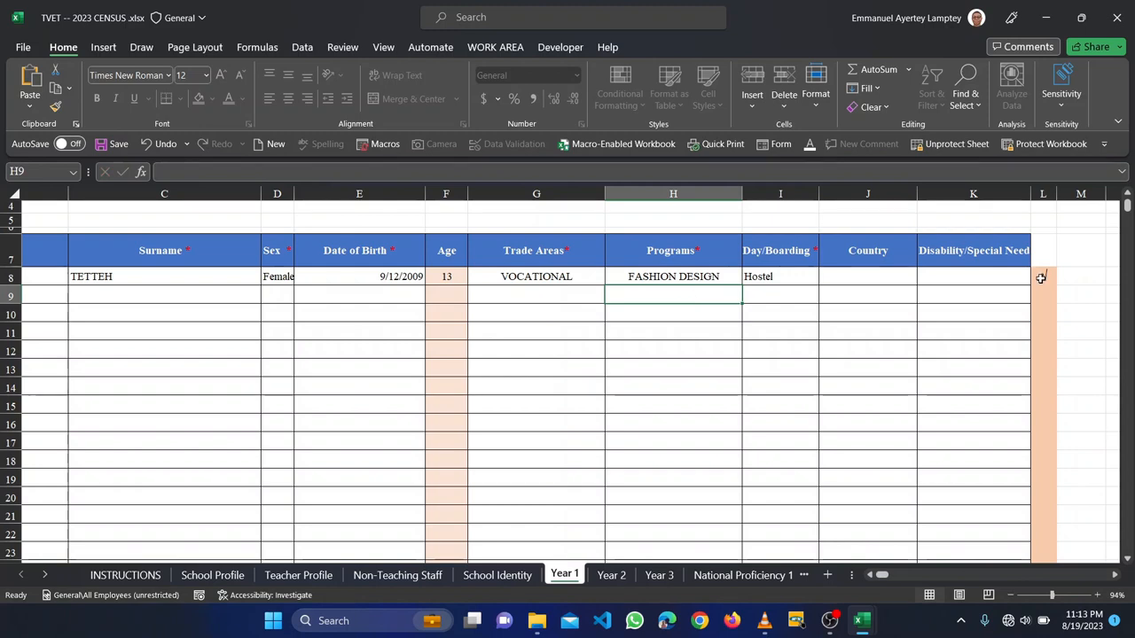
mouse_move(1046, 268)
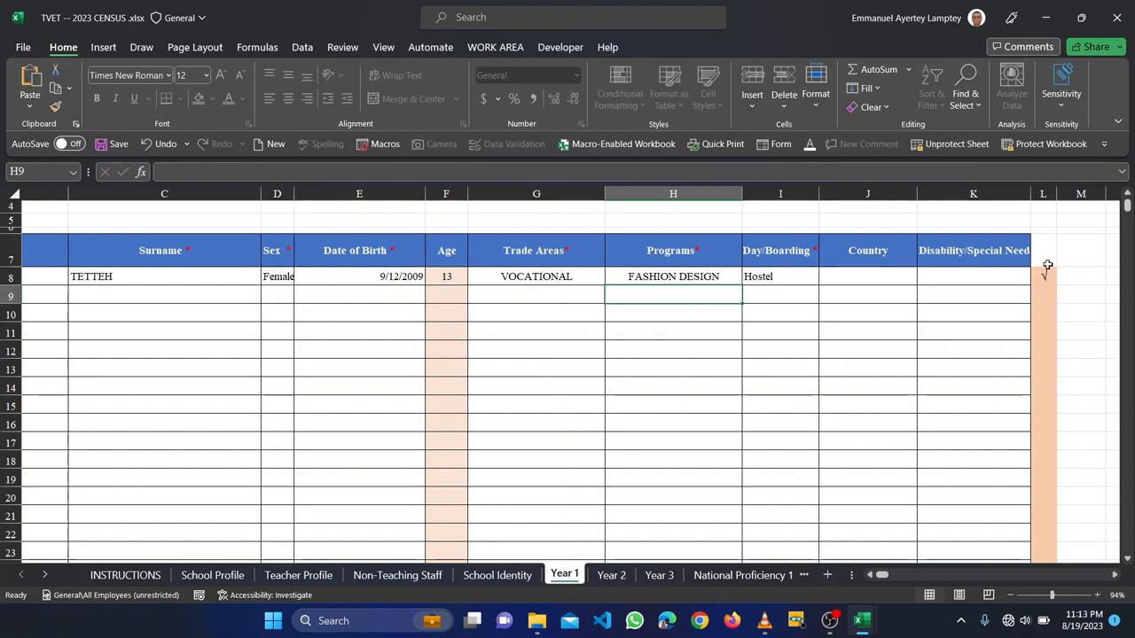
mouse_move(1029, 280)
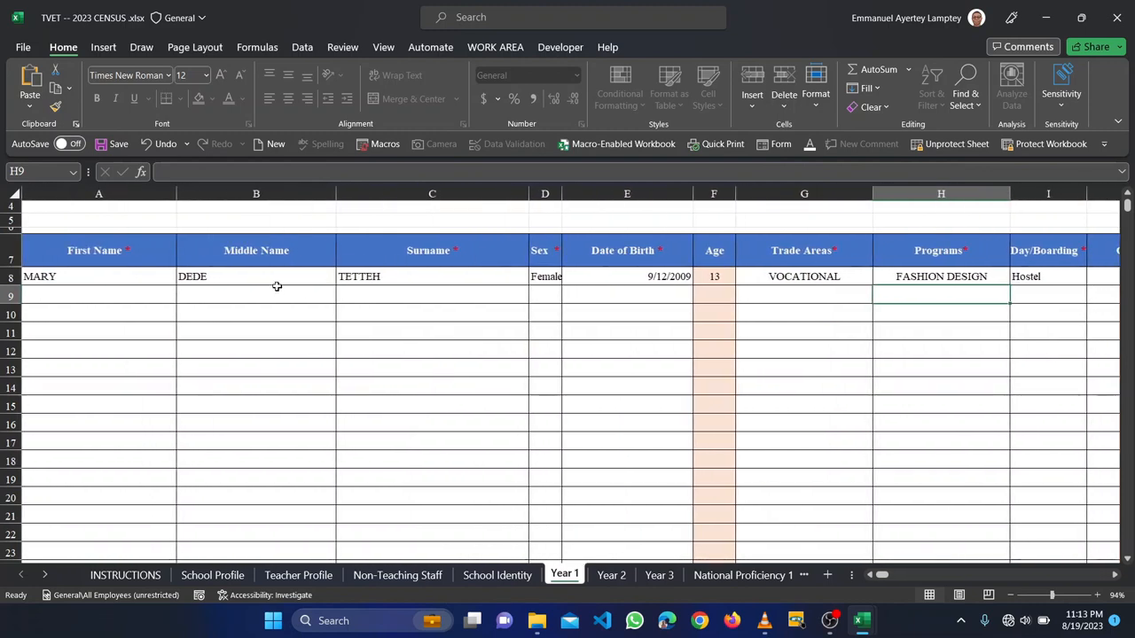
- Select the middle name DEDE in B8 to clear it, then check the Country cell
left_click(256, 277)
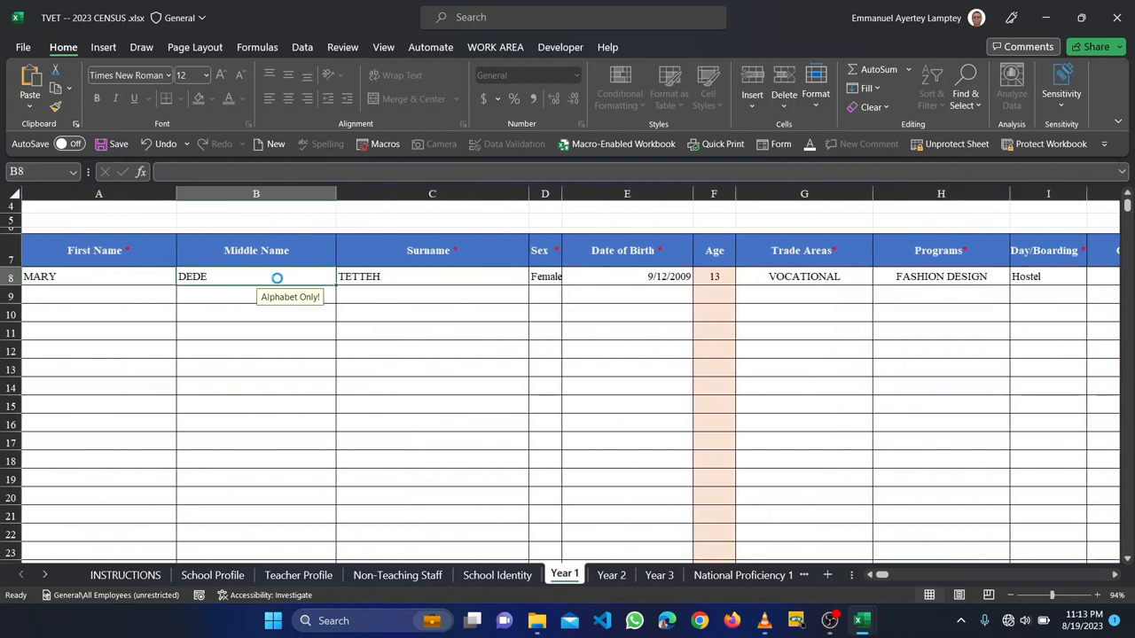
scroll("right", 3)
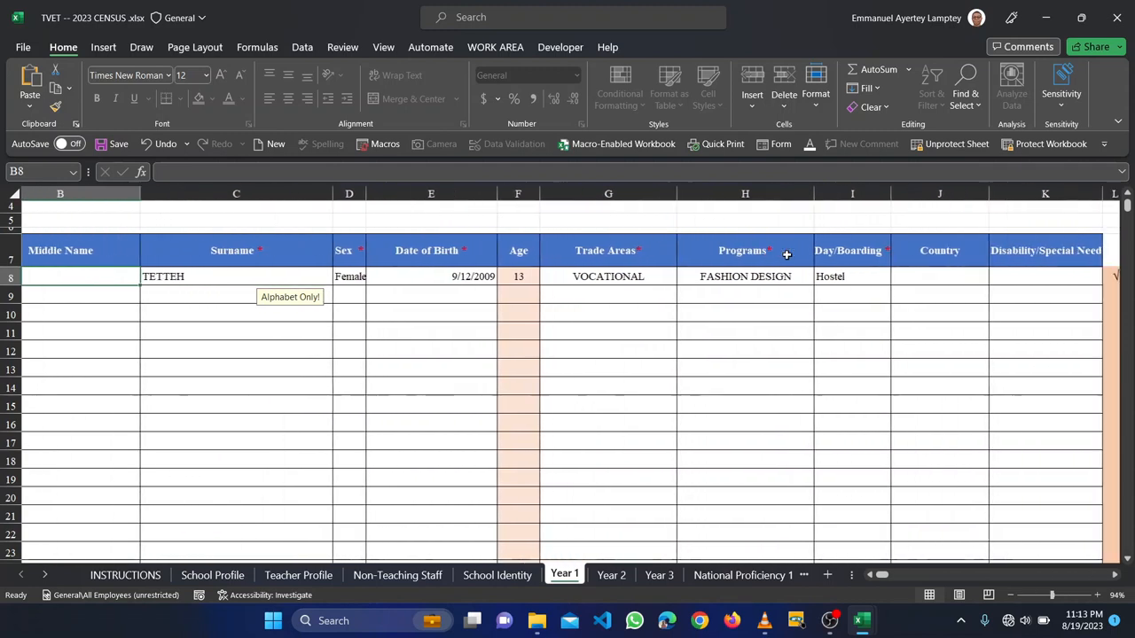
scroll("left", 3)
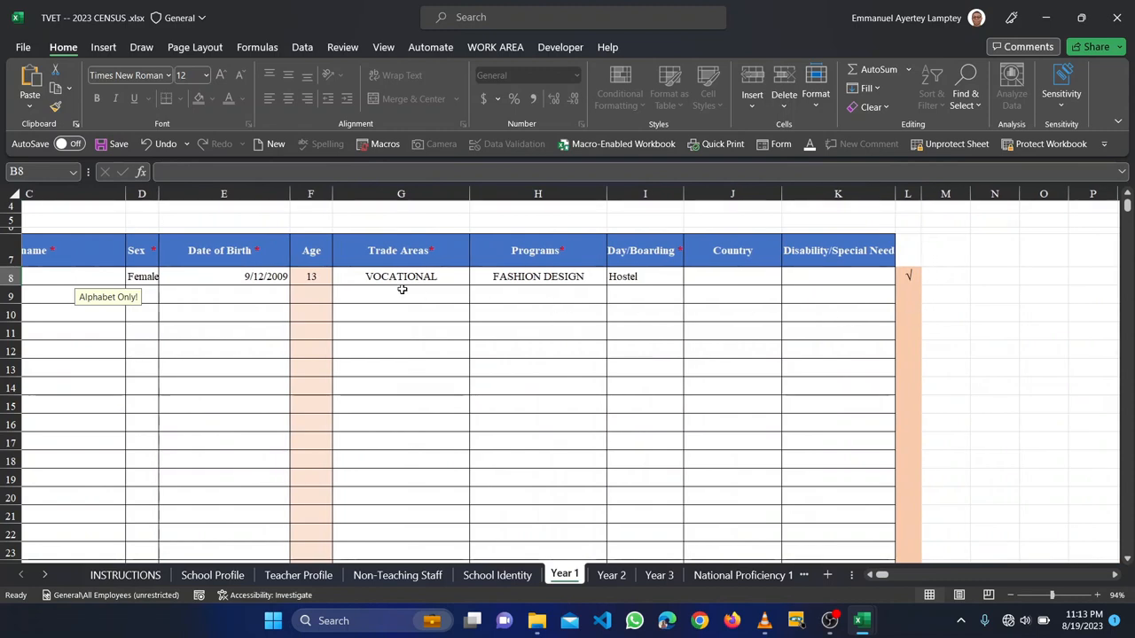
mouse_move(656, 280)
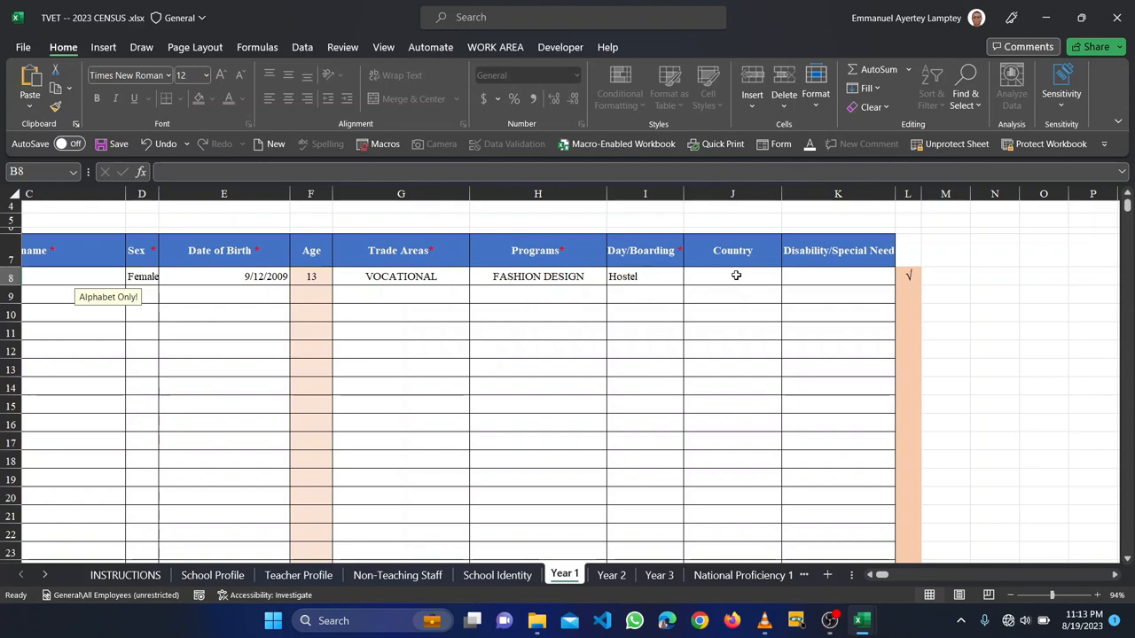
left_click(733, 276)
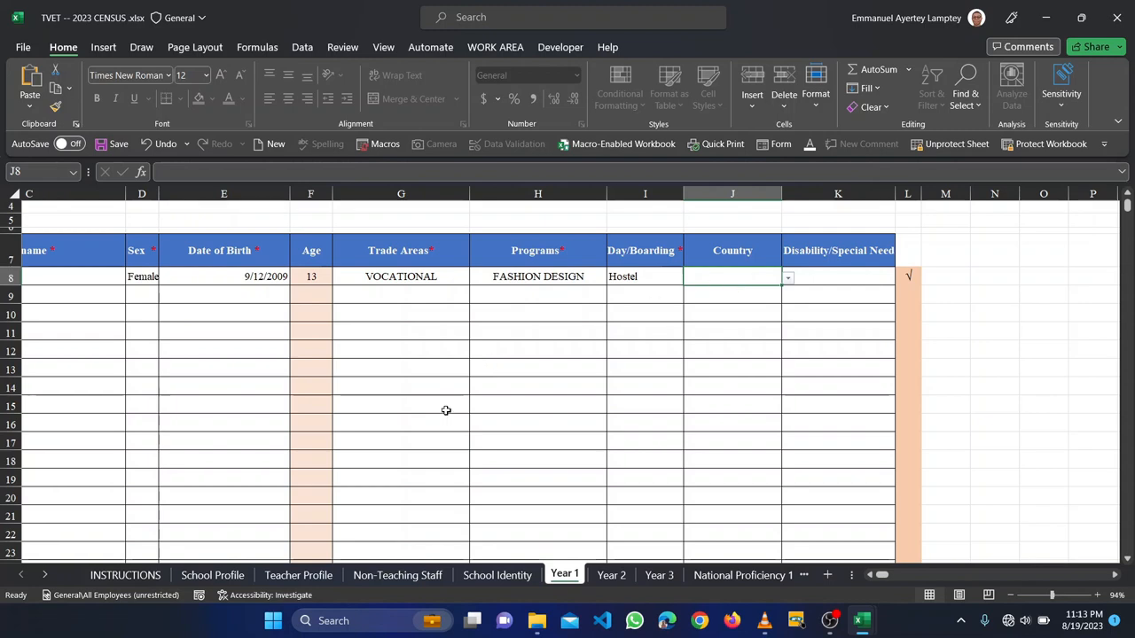
mouse_move(241, 536)
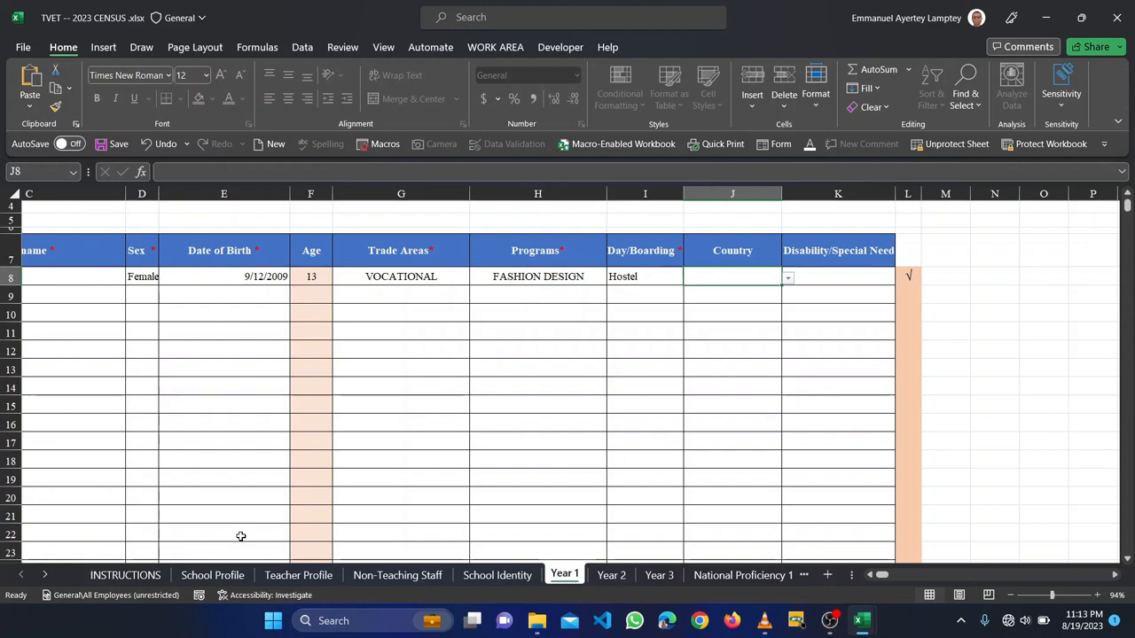
mouse_move(788, 298)
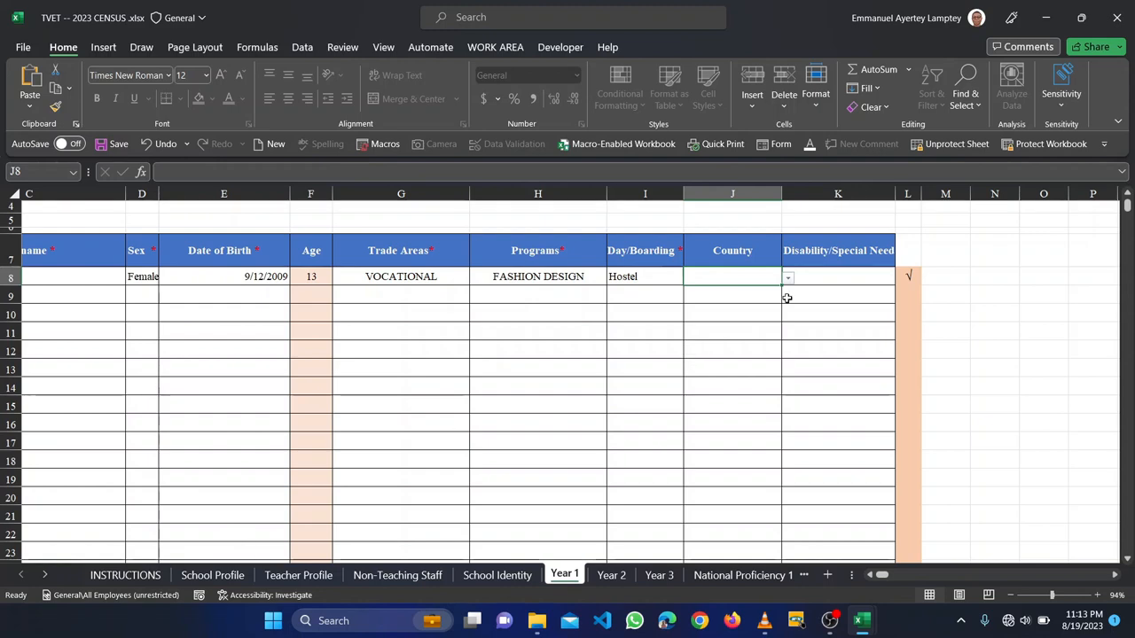
mouse_move(828, 278)
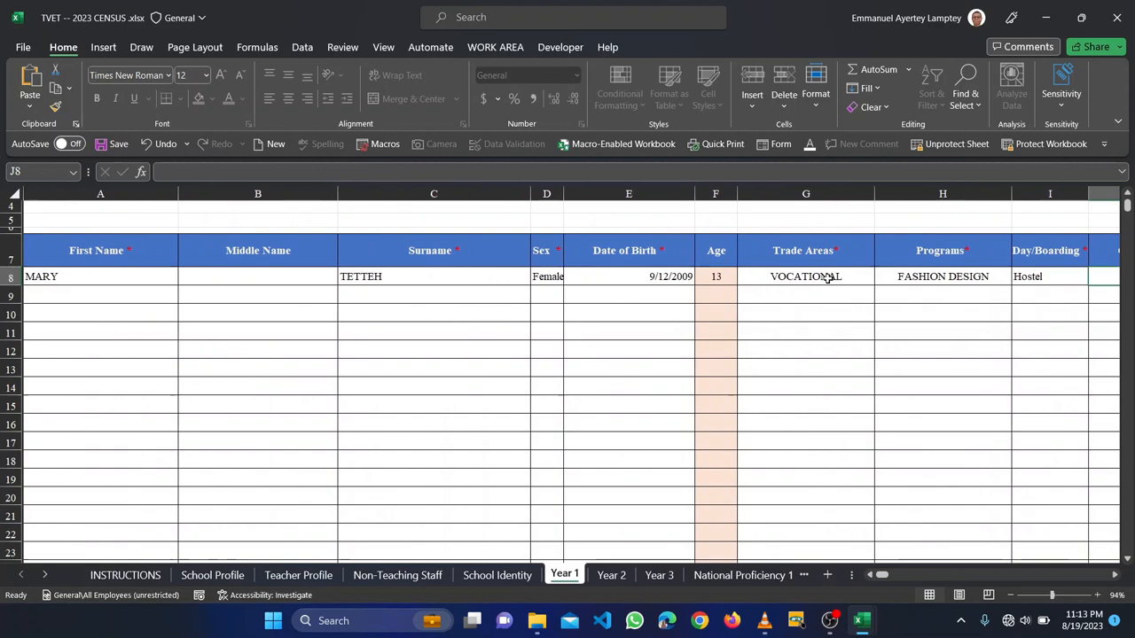
scroll("right", 3)
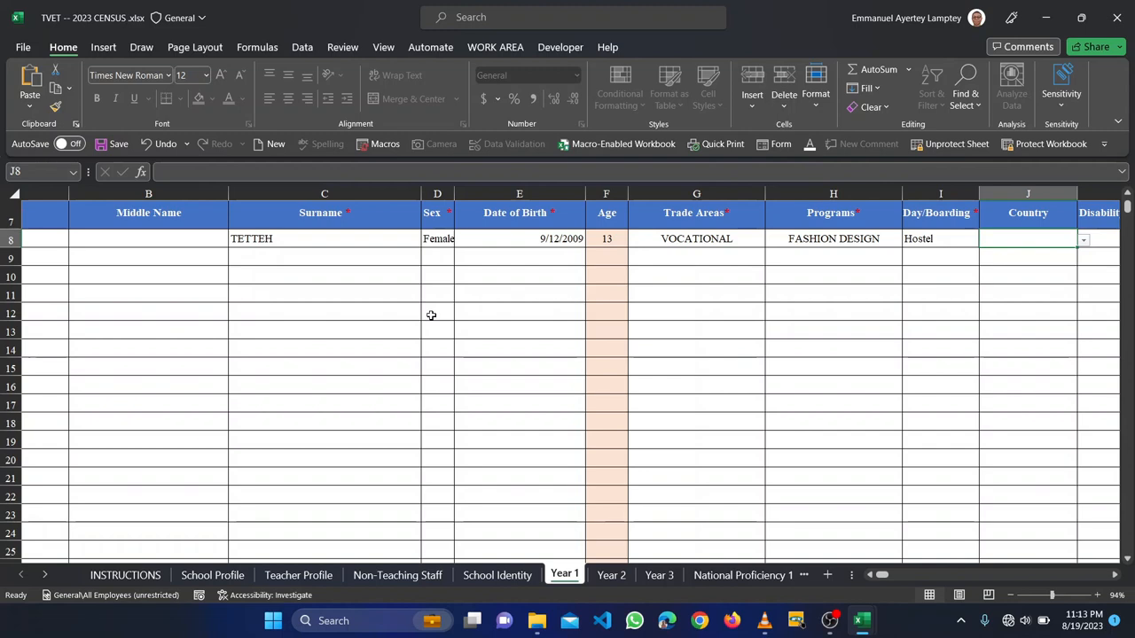
mouse_move(477, 399)
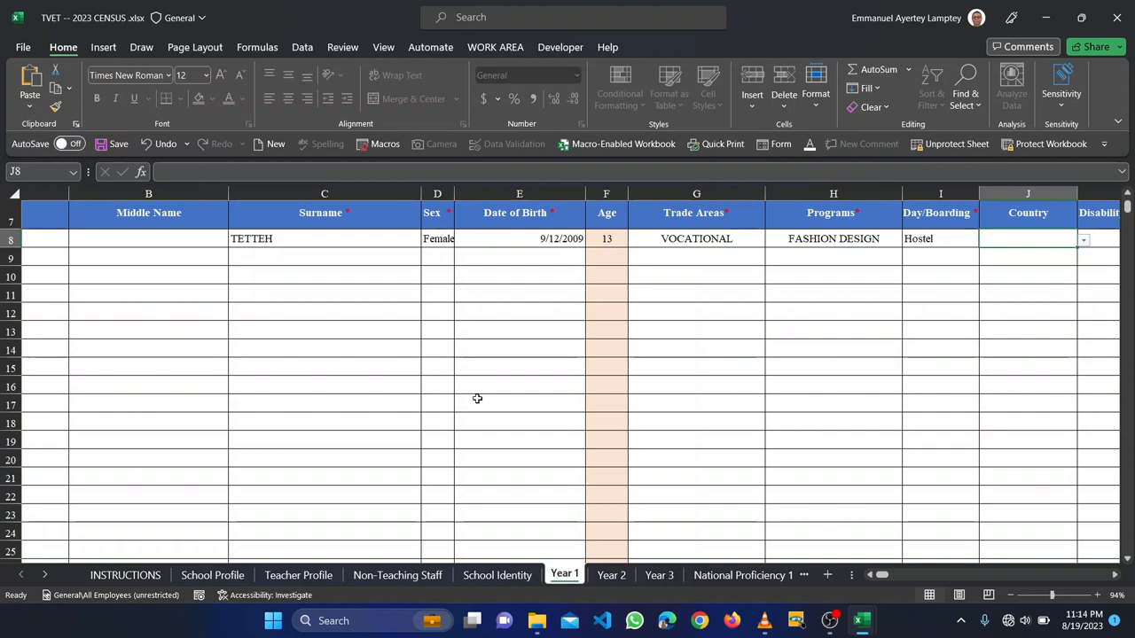
mouse_move(610, 558)
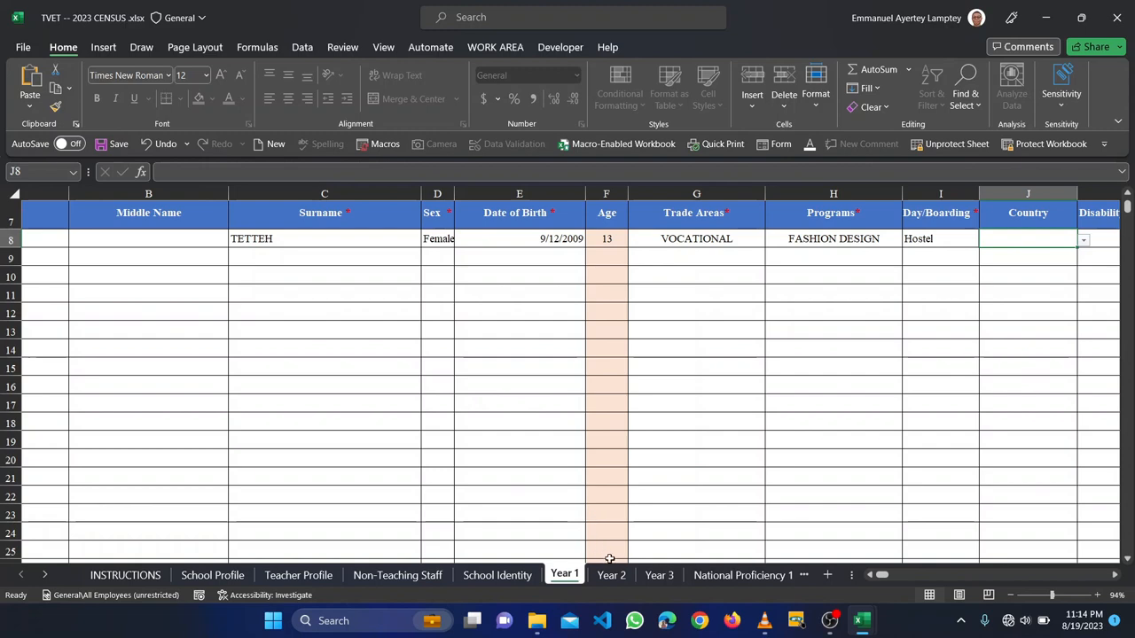
- Pass through the Year 2 sheet to the National Proficiency 2 sheet
left_click(610, 574)
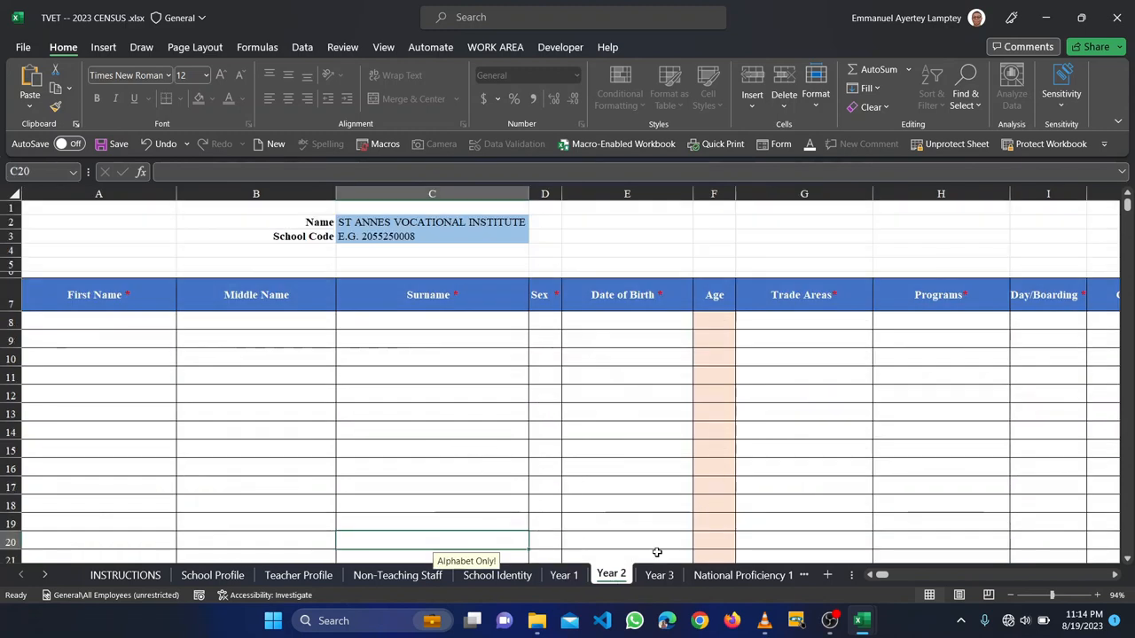
left_click(660, 574)
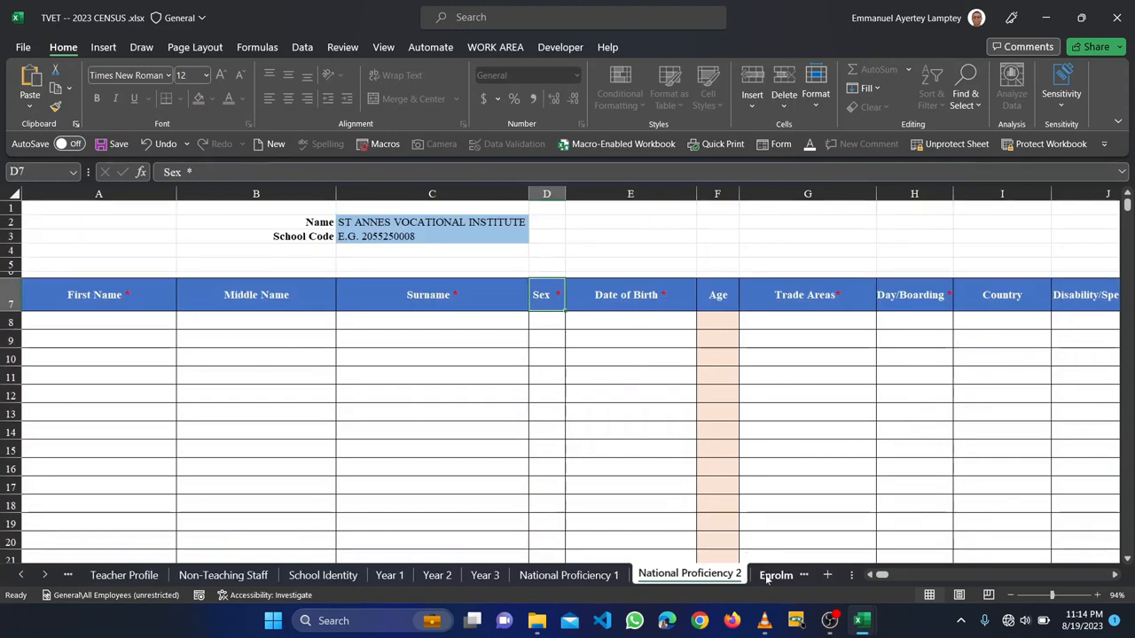
left_click(715, 573)
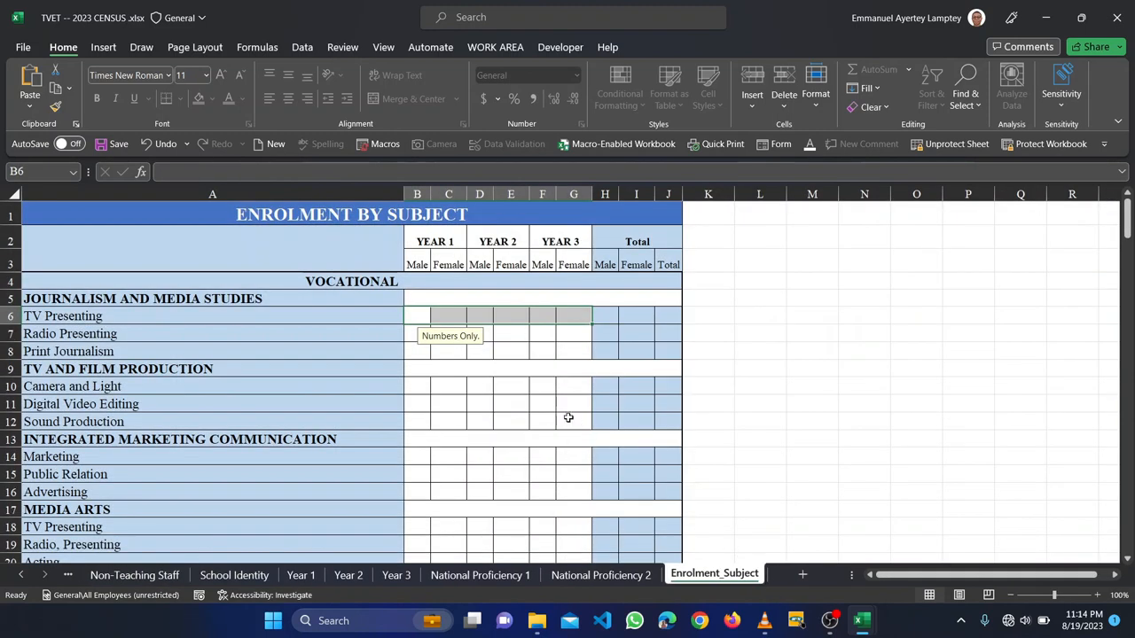
scroll("down", 3)
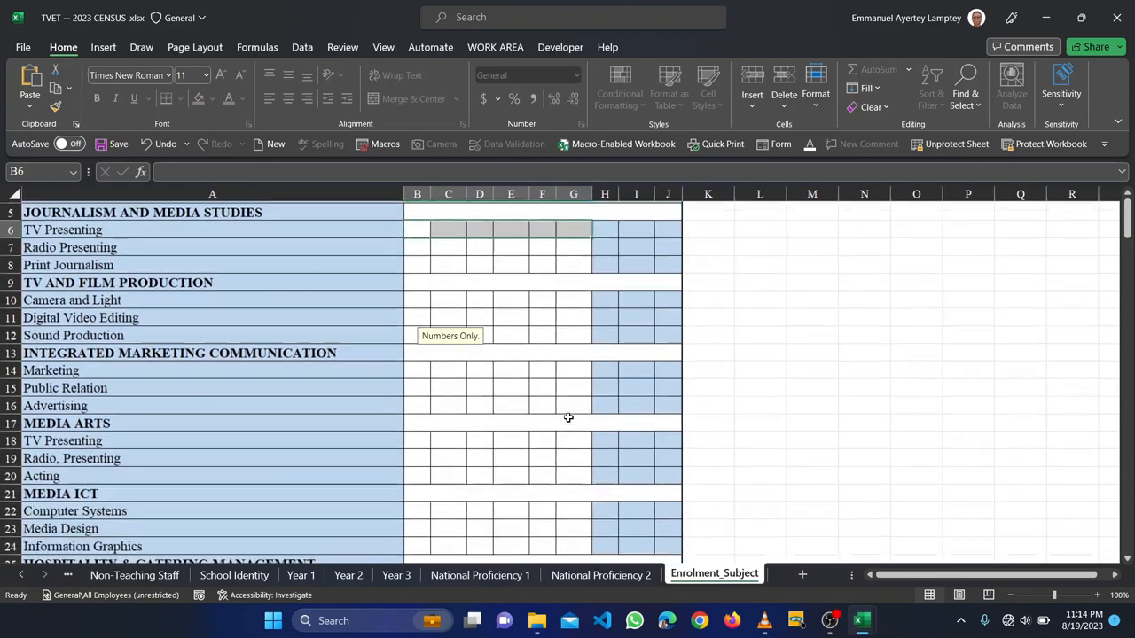
scroll("down", 3)
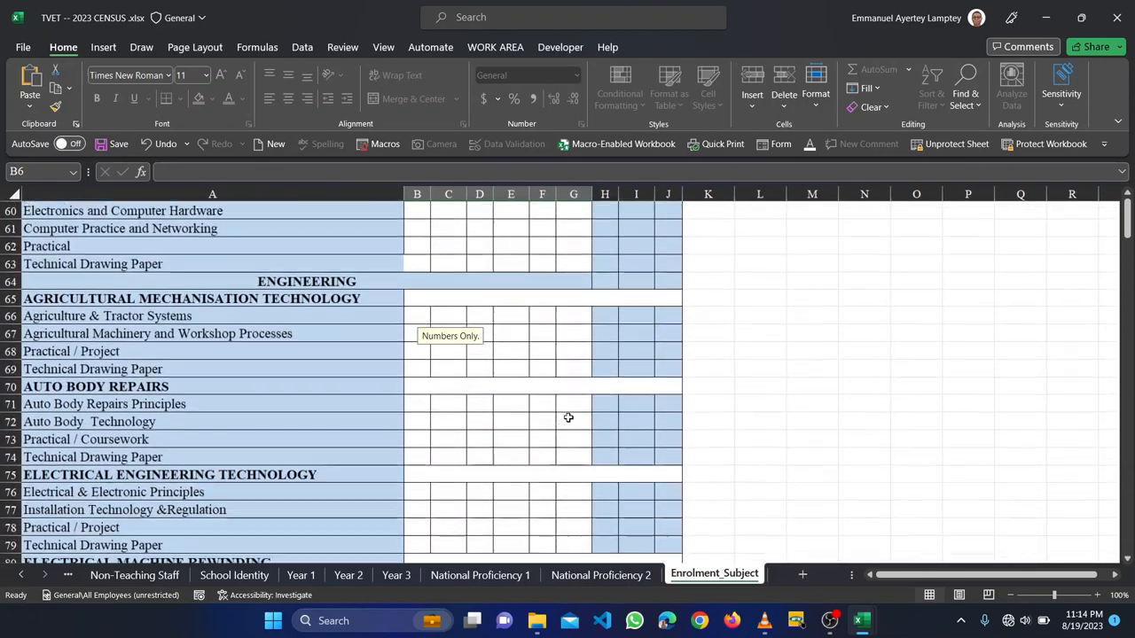
scroll("down", 3)
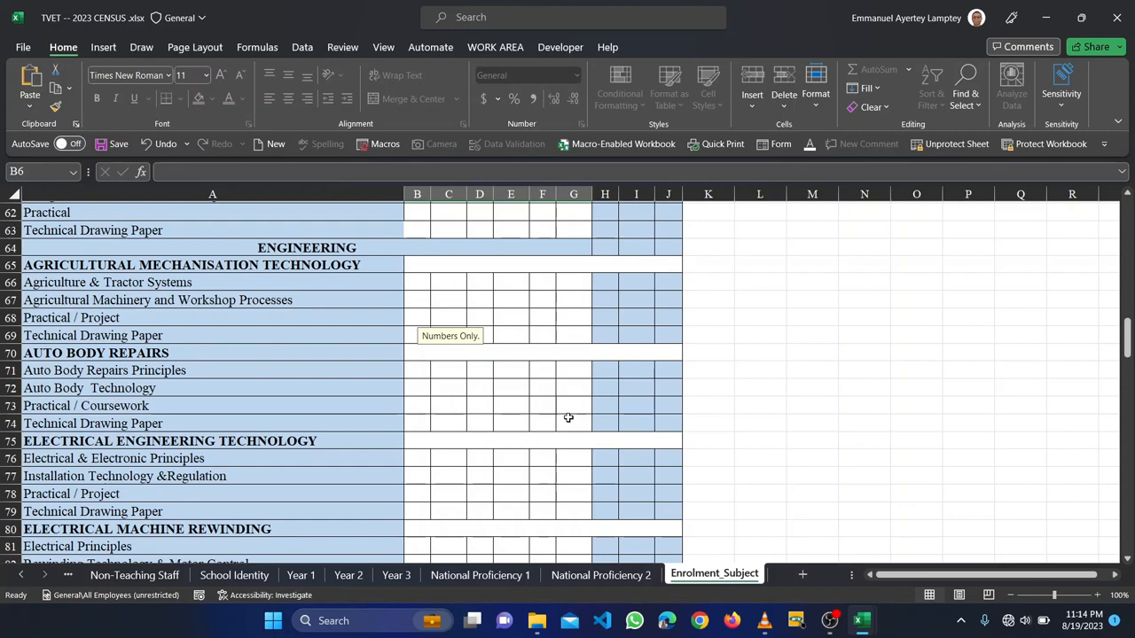
scroll("down", 3)
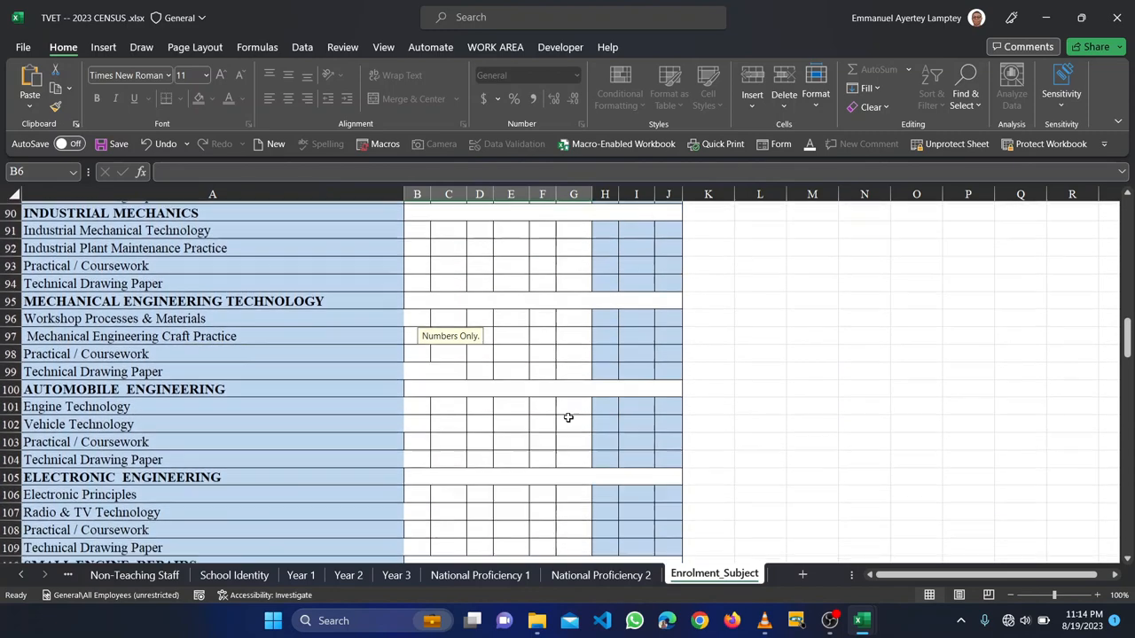
scroll("down", 3)
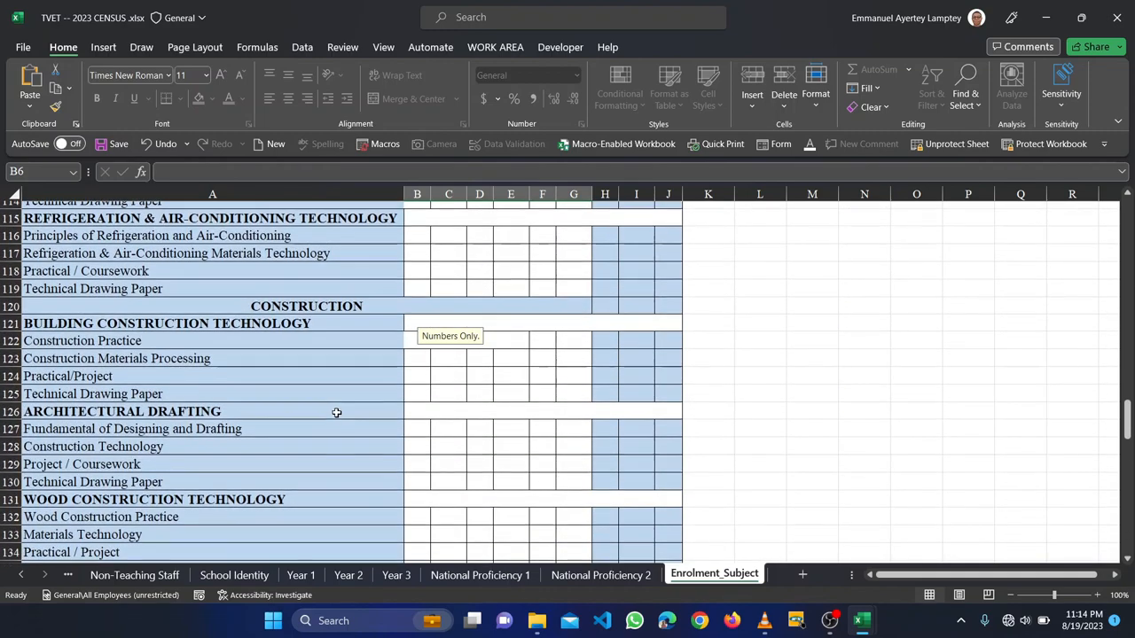
scroll("down", 3)
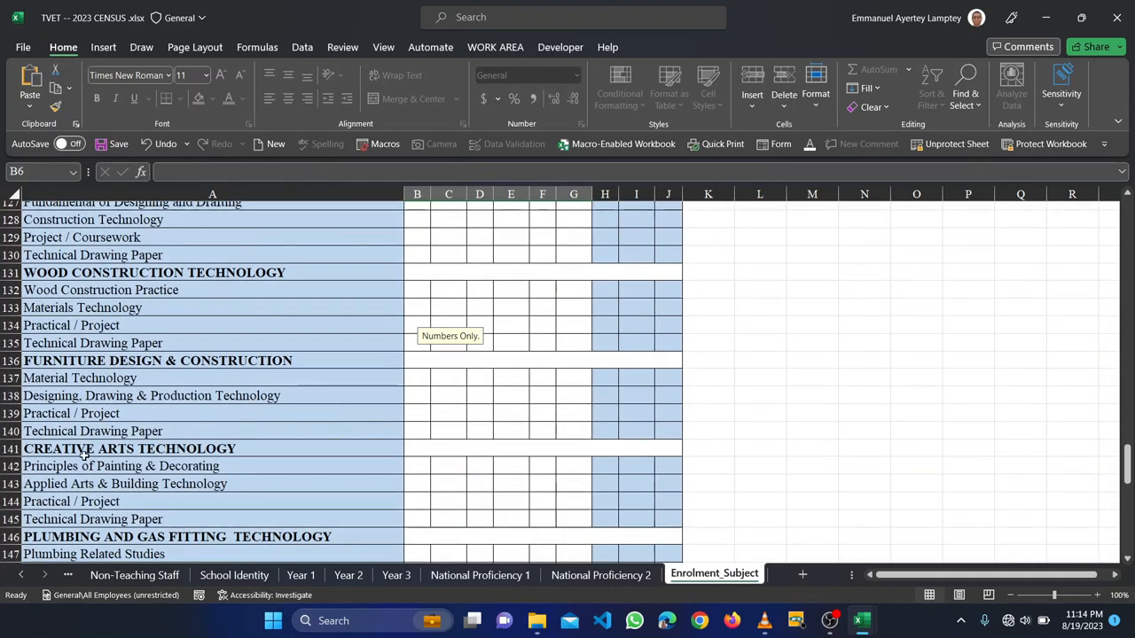
mouse_move(144, 376)
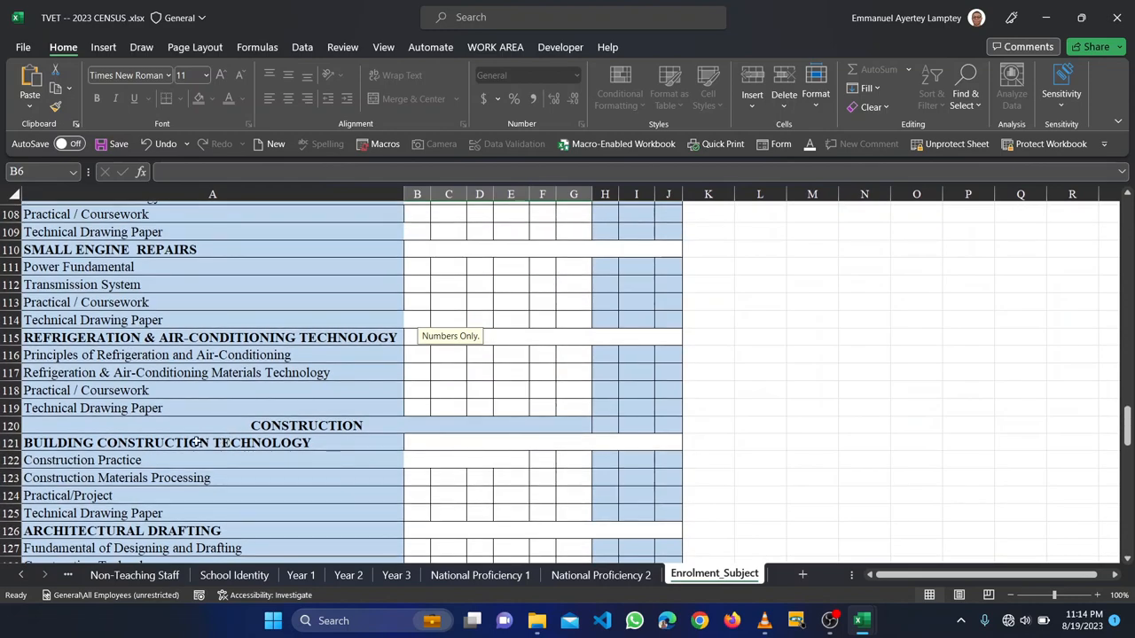
scroll("up", 3)
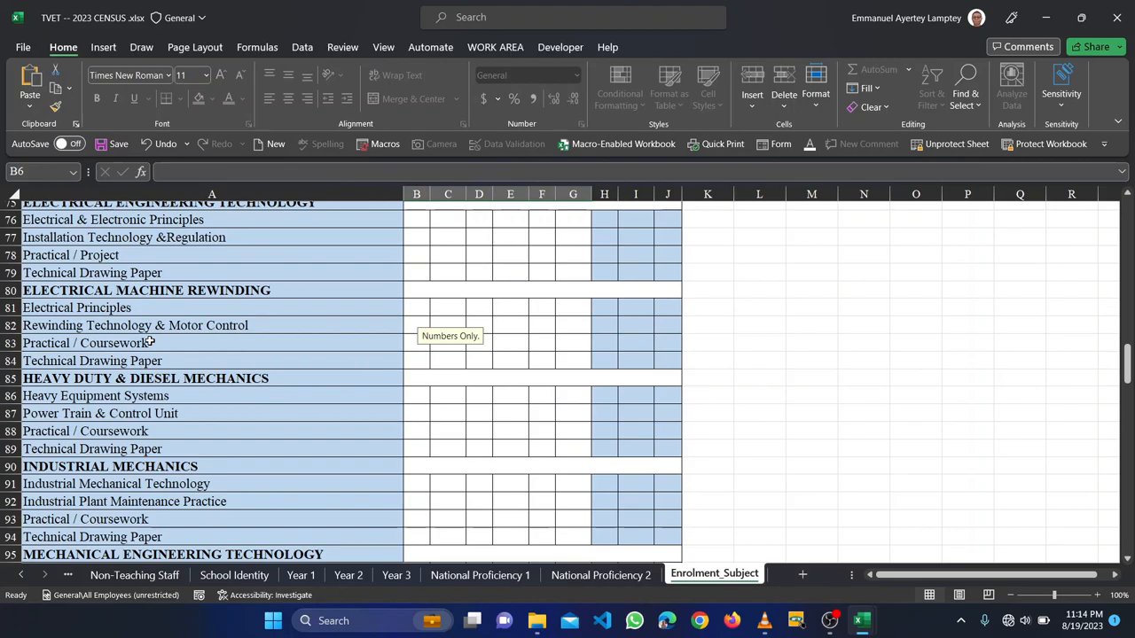
scroll("down", 3)
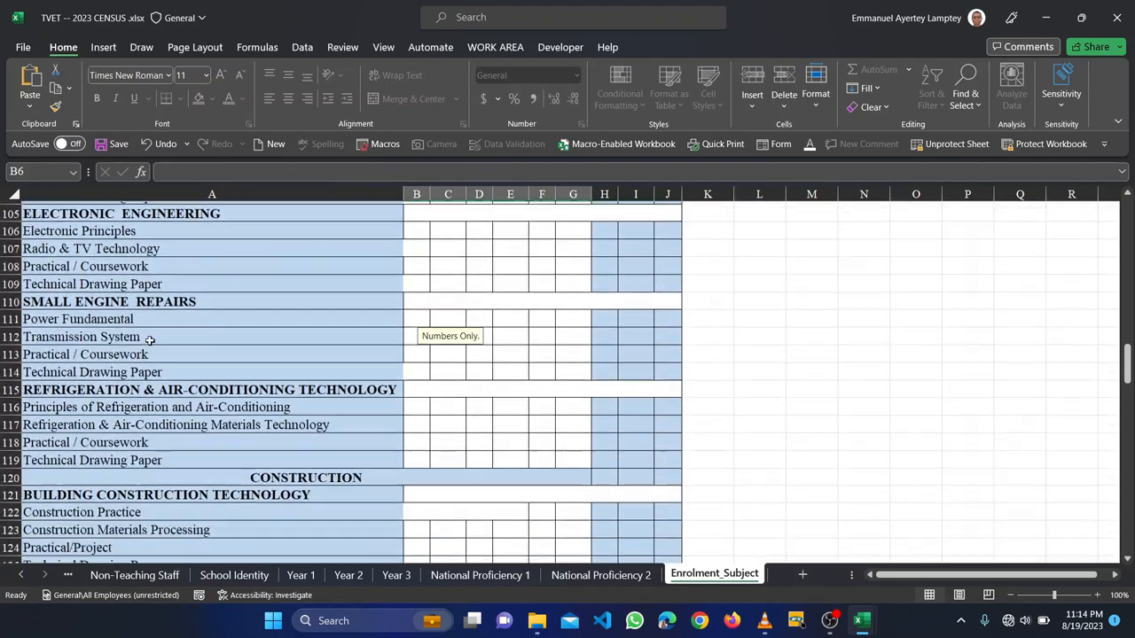
scroll("down", 3)
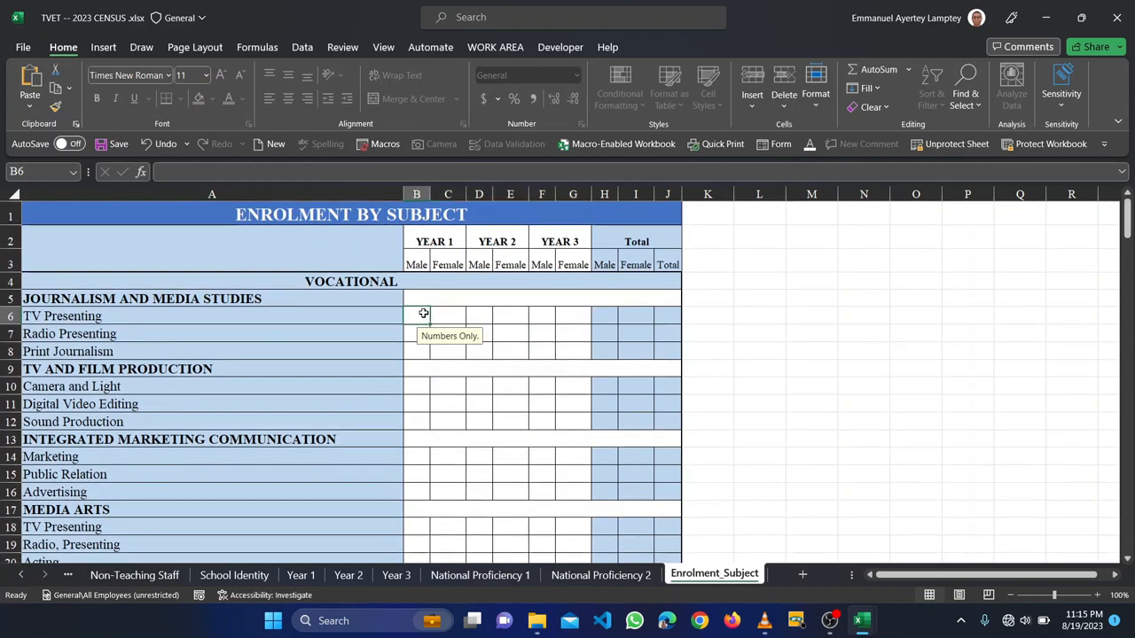
left_click_drag(415, 316, 666, 369)
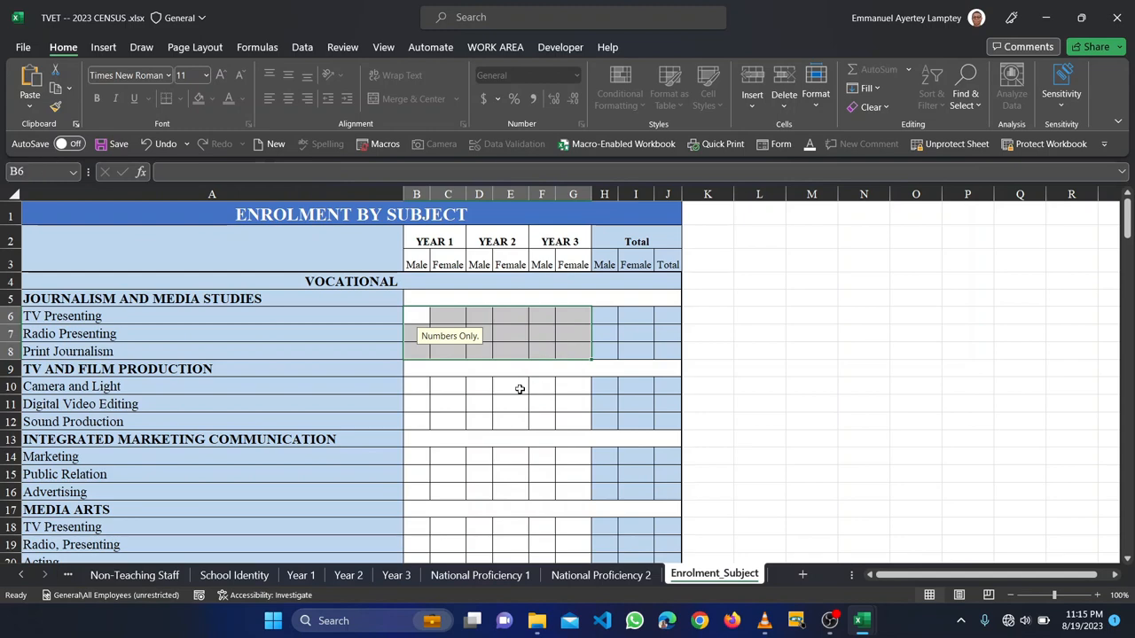
left_click_drag(415, 387, 667, 440)
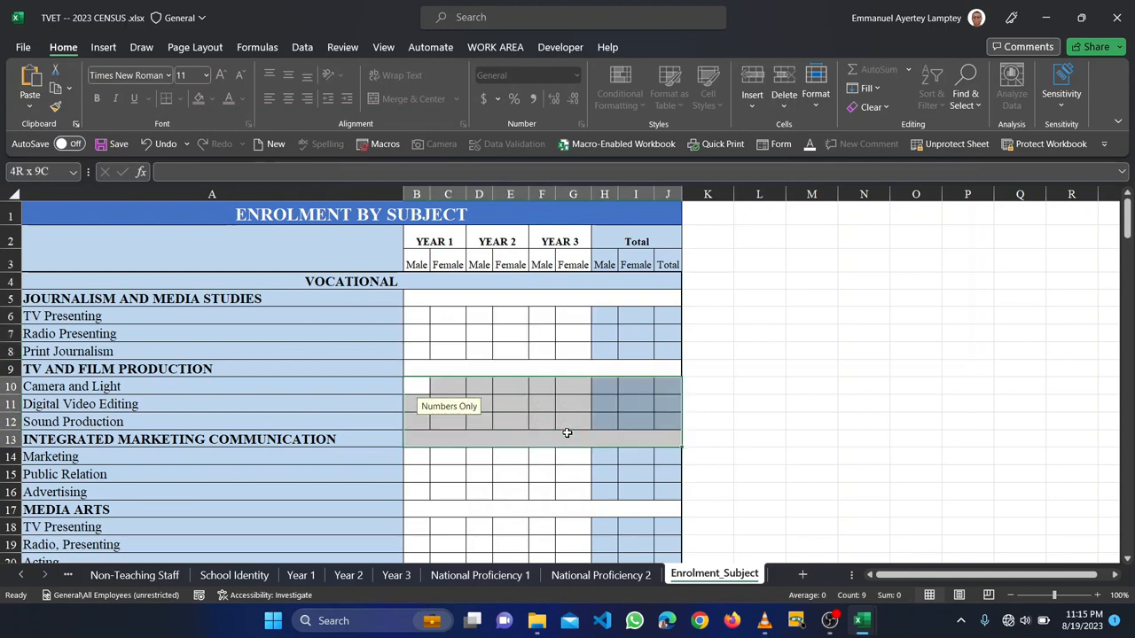
left_click(415, 387)
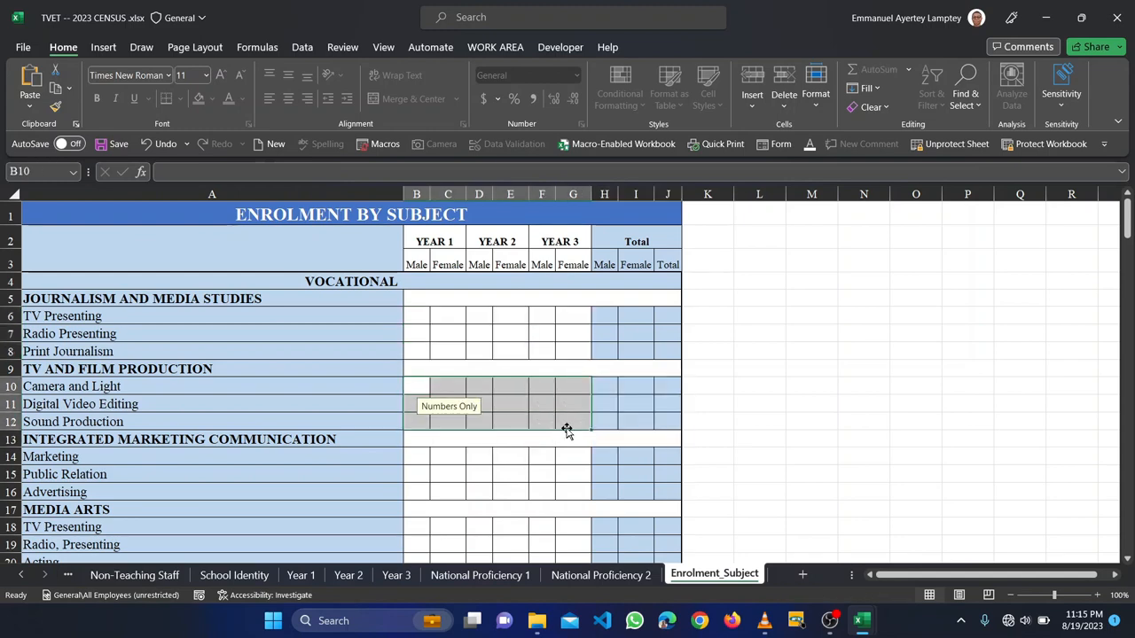
scroll("down", 3)
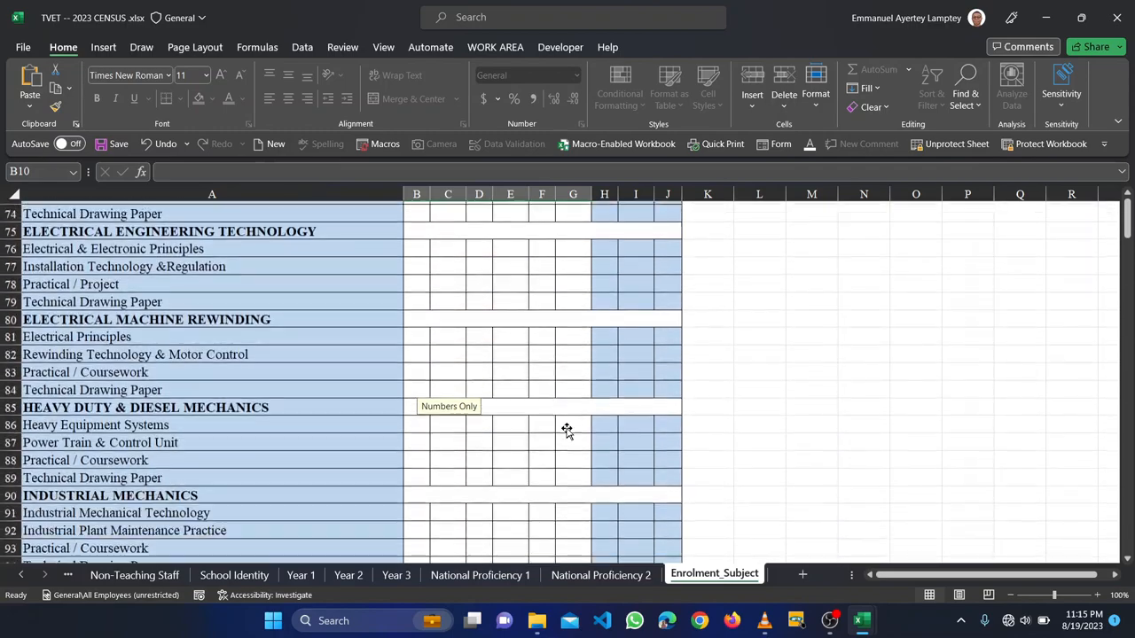
scroll("down", 3)
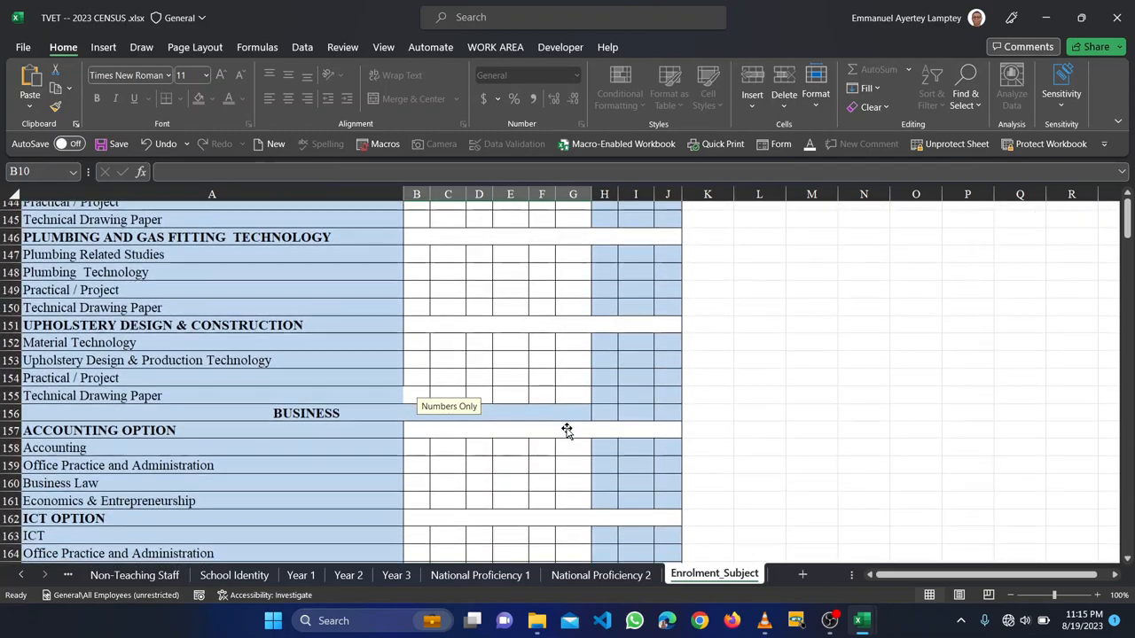
scroll("down", 3)
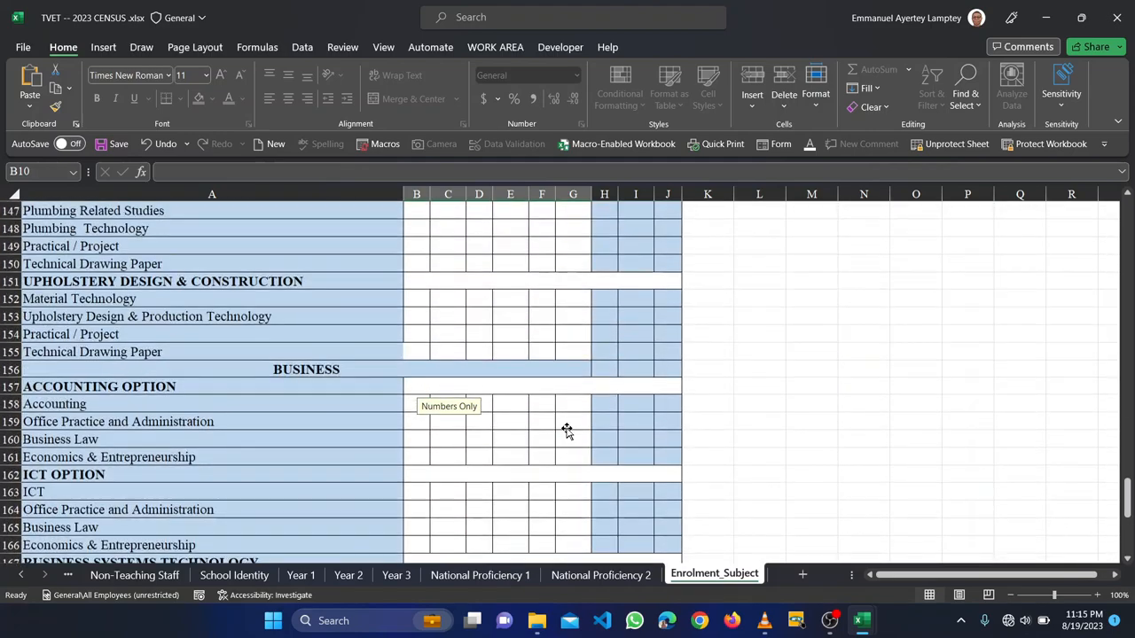
scroll("up", 3)
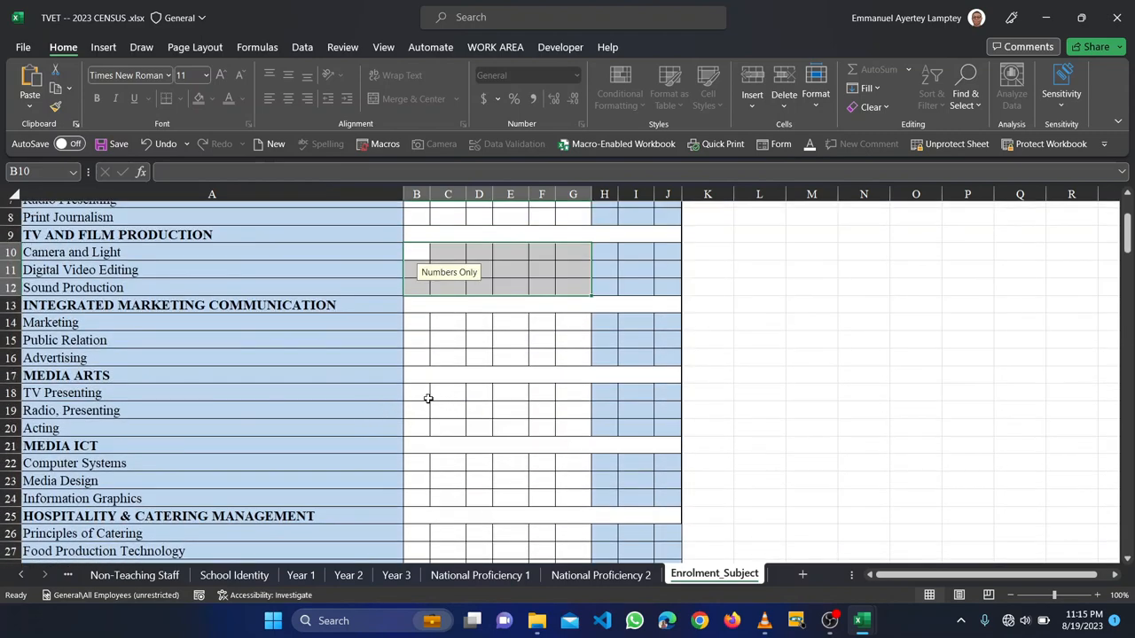
- Enter TV Presenting counts 21, 14, 12, 6, 3, 5 across B18:G18, totals 36, 25, 61
left_click(417, 394)
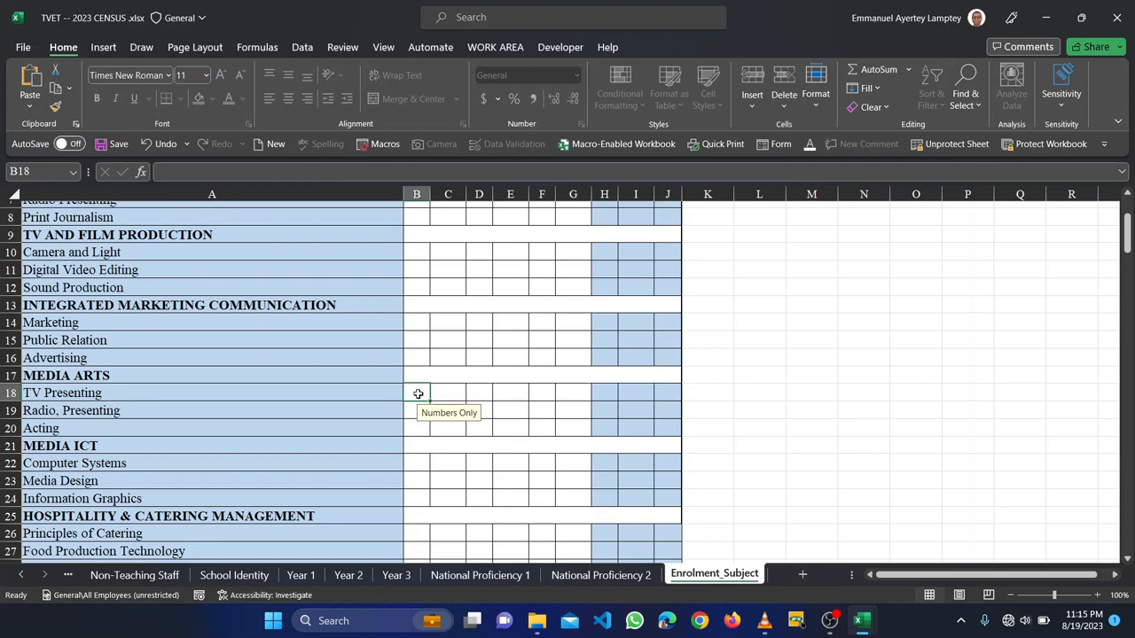
type("21")
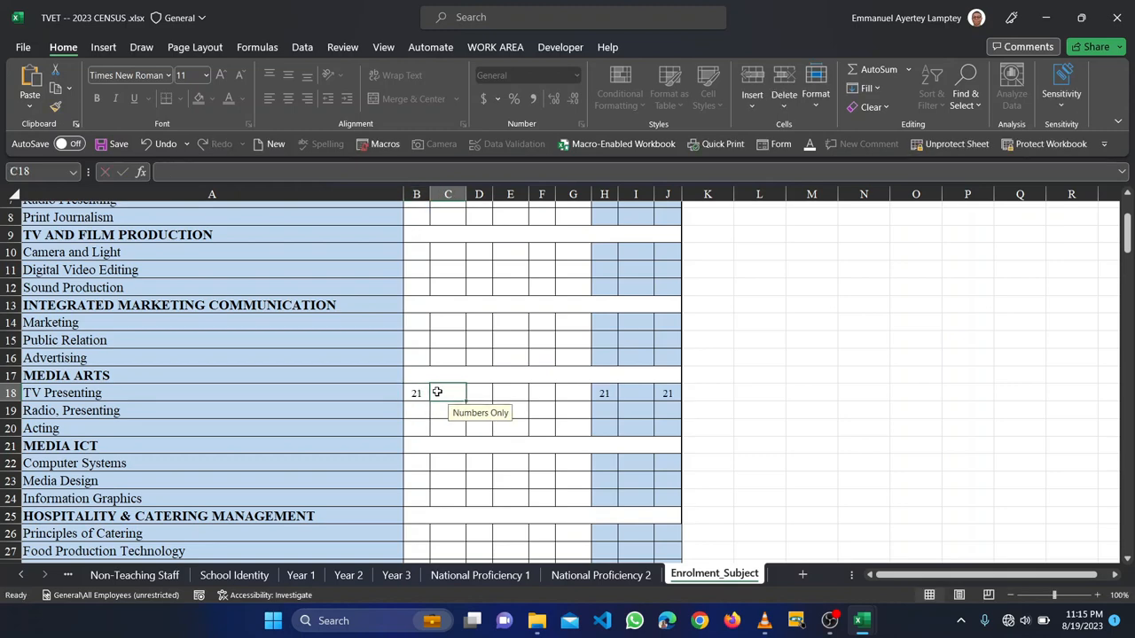
mouse_move(450, 393)
type("14")
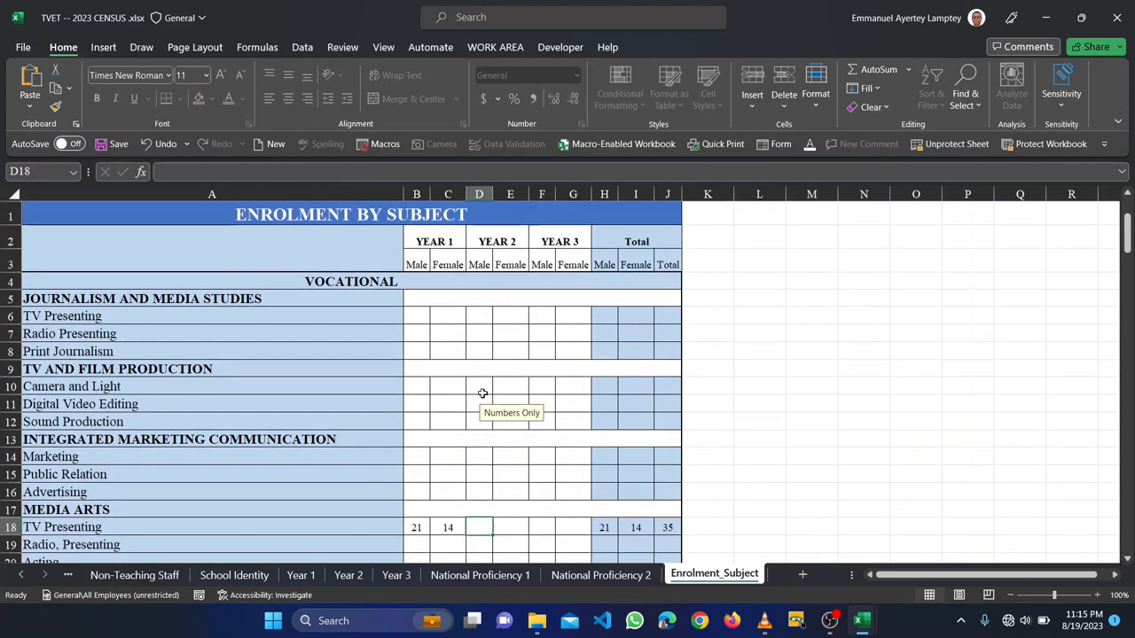
scroll("down", 3)
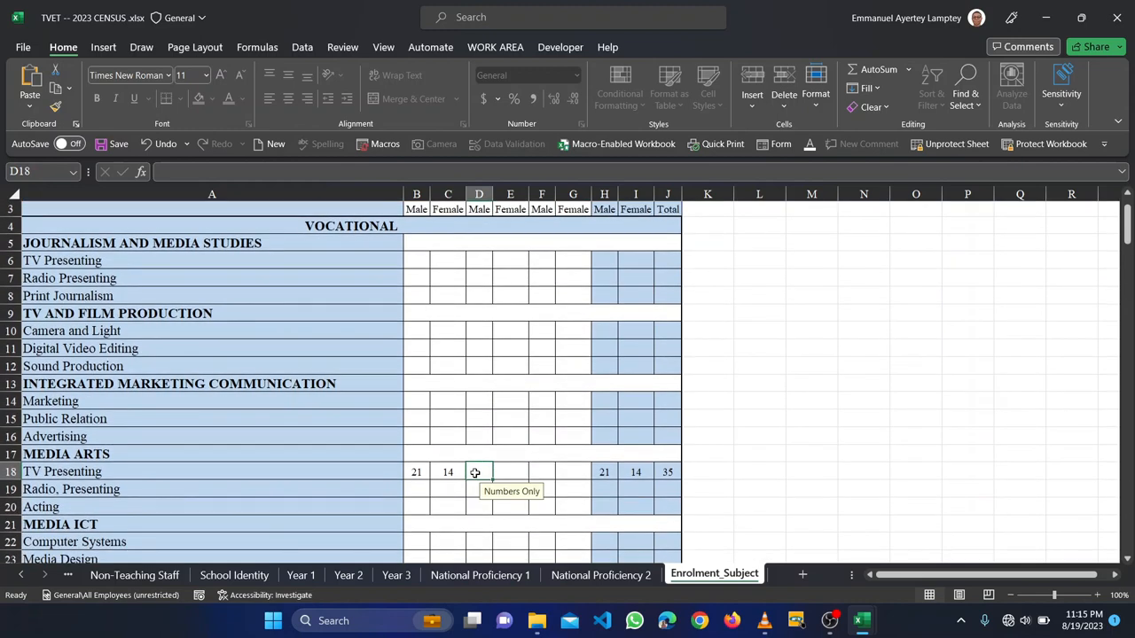
mouse_move(482, 475)
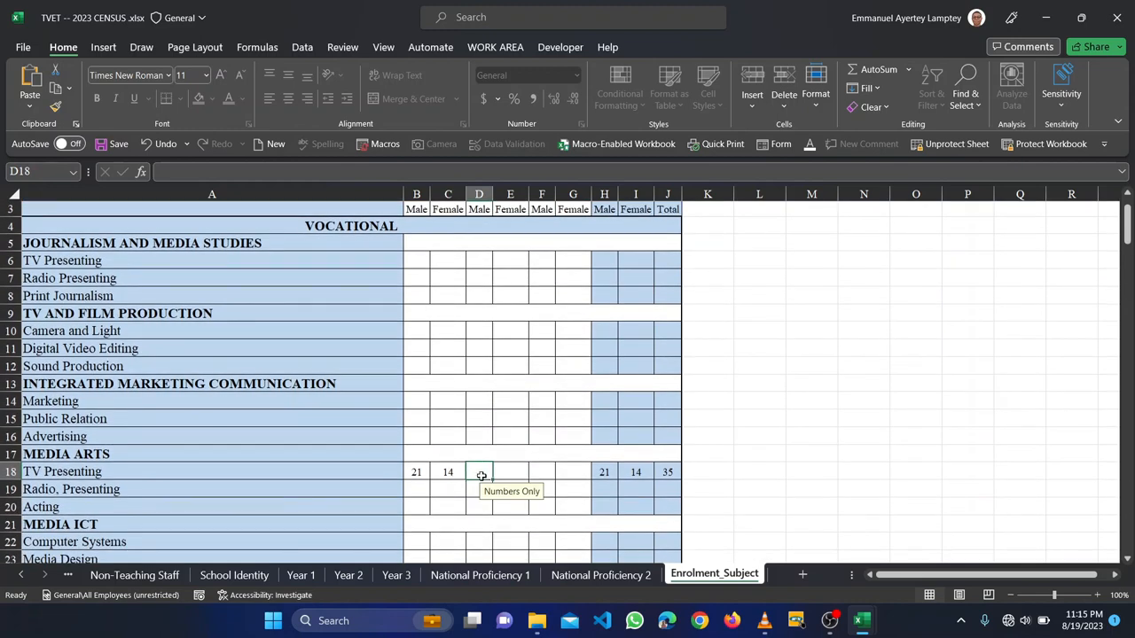
type("12")
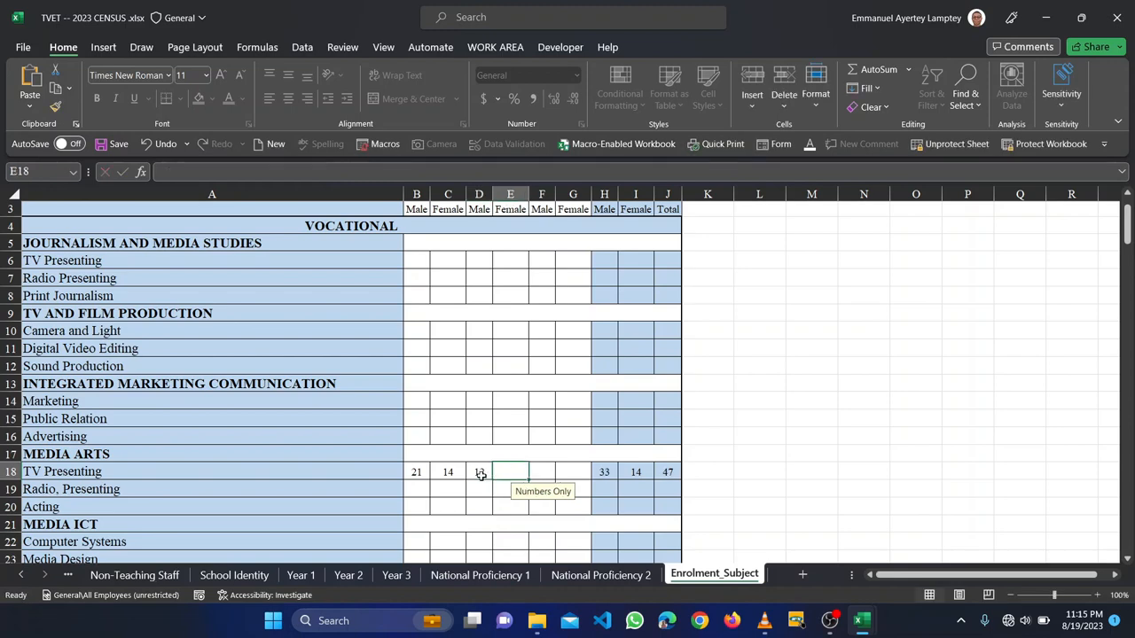
type("6")
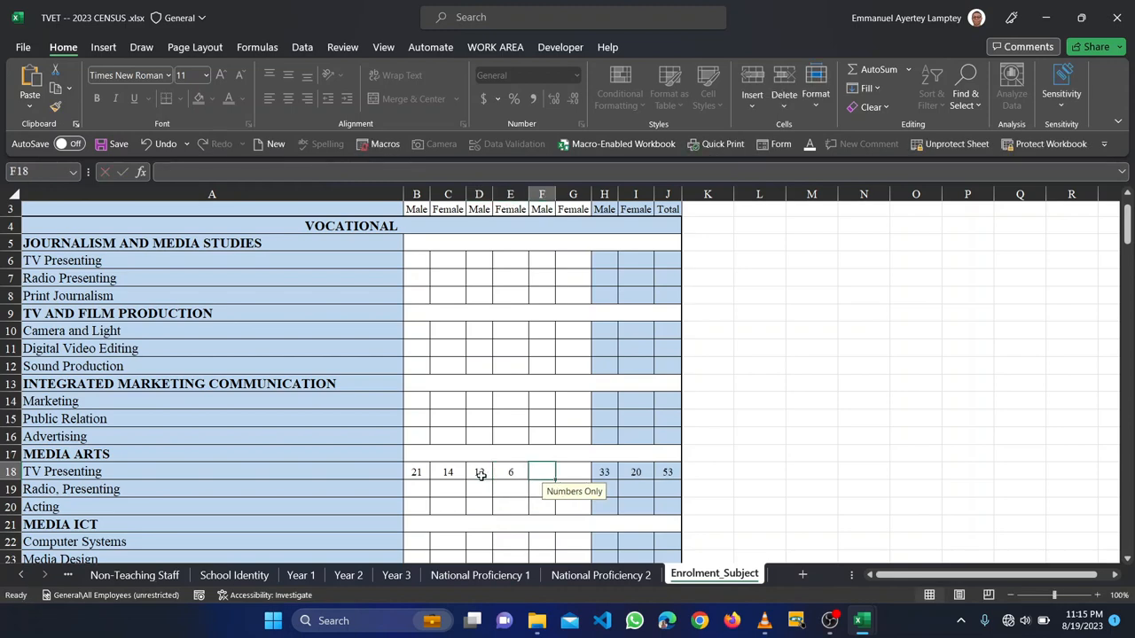
type("3")
left_click(573, 472)
type("5")
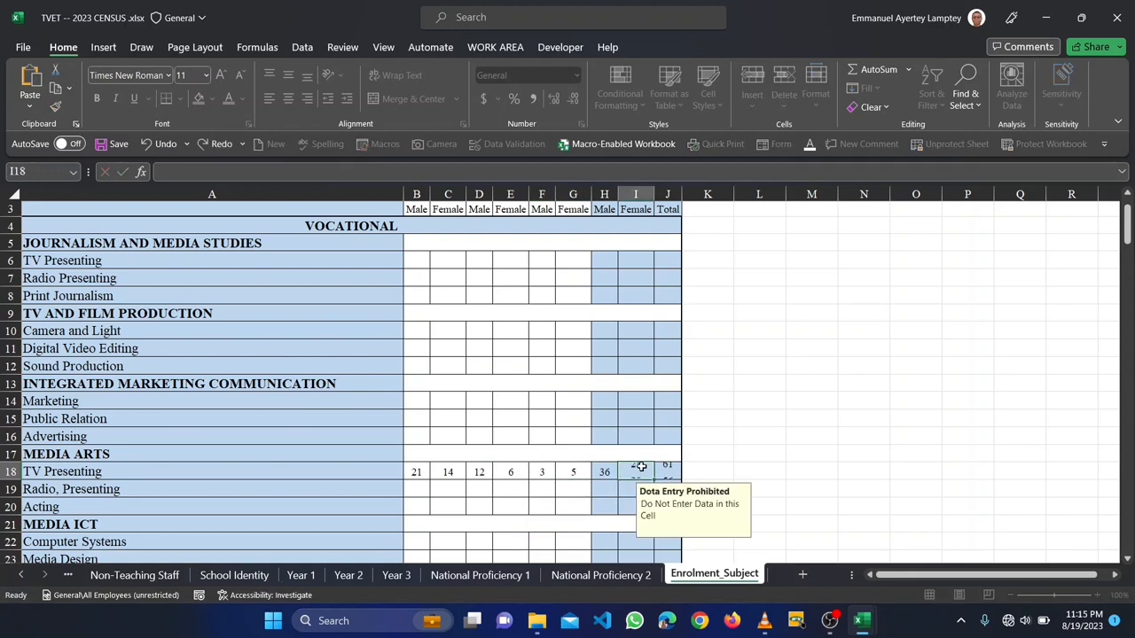
left_click(635, 471)
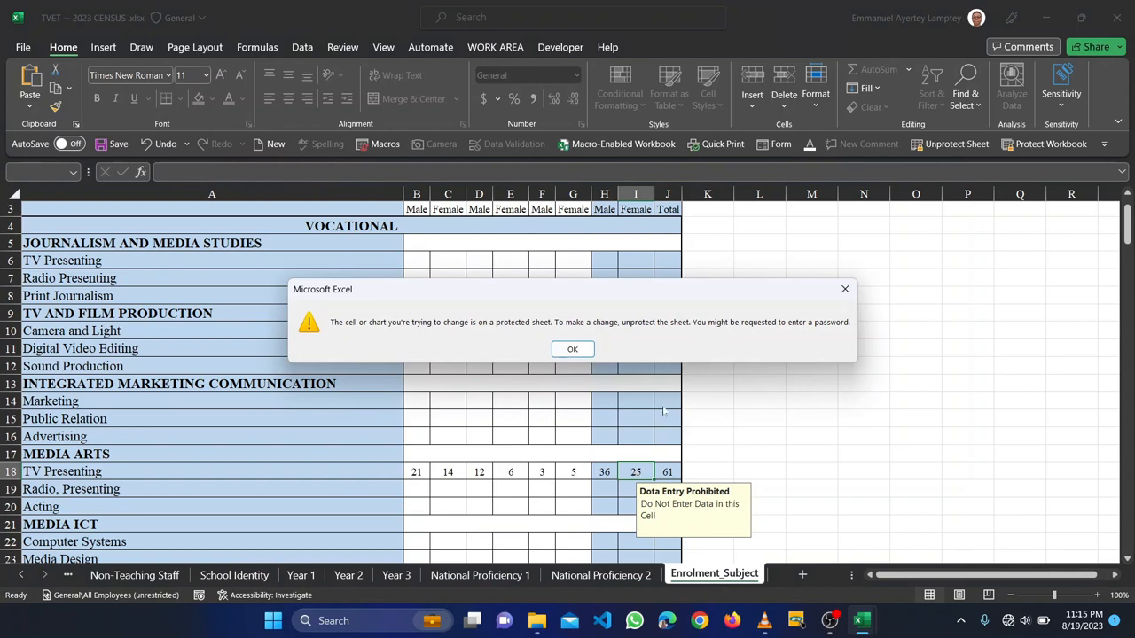
left_click(571, 348)
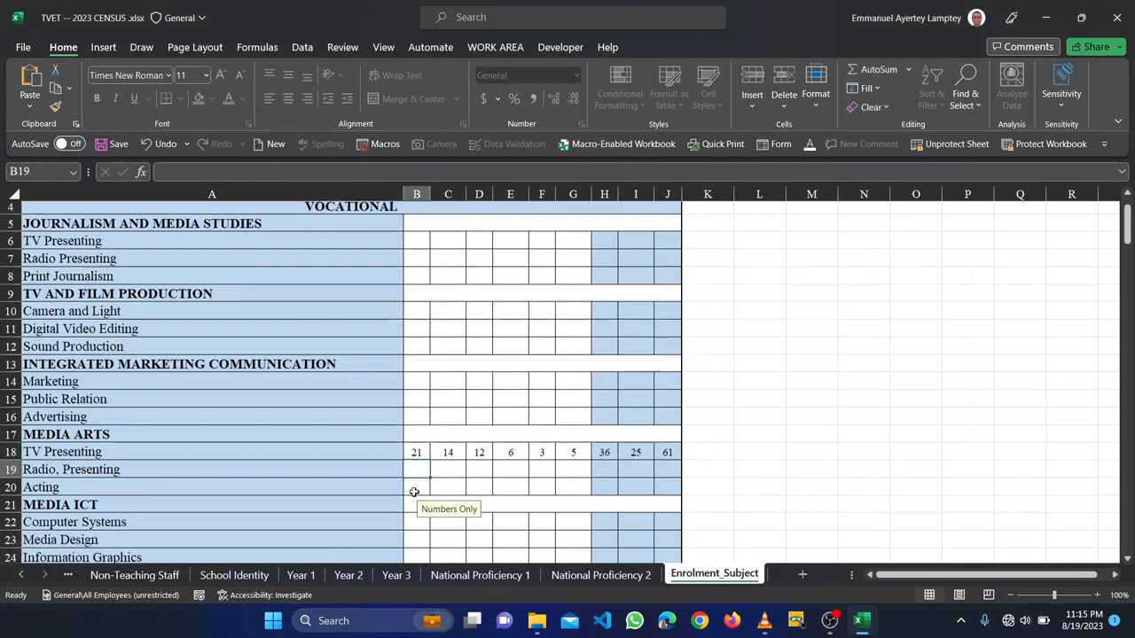
scroll("down", 3)
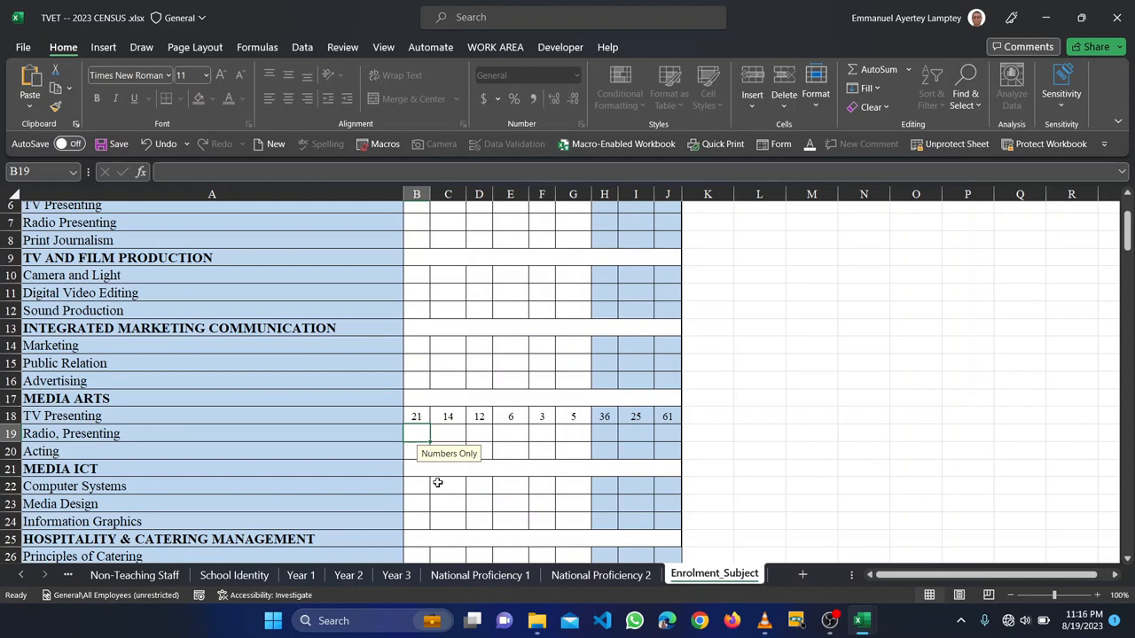
scroll("down", 3)
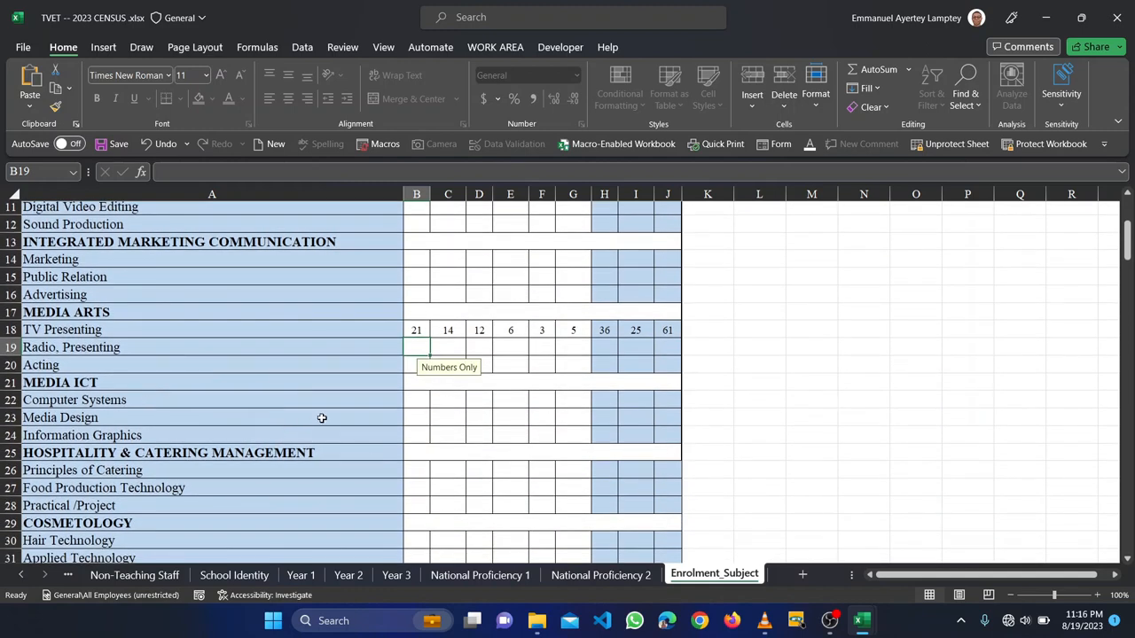
mouse_move(445, 444)
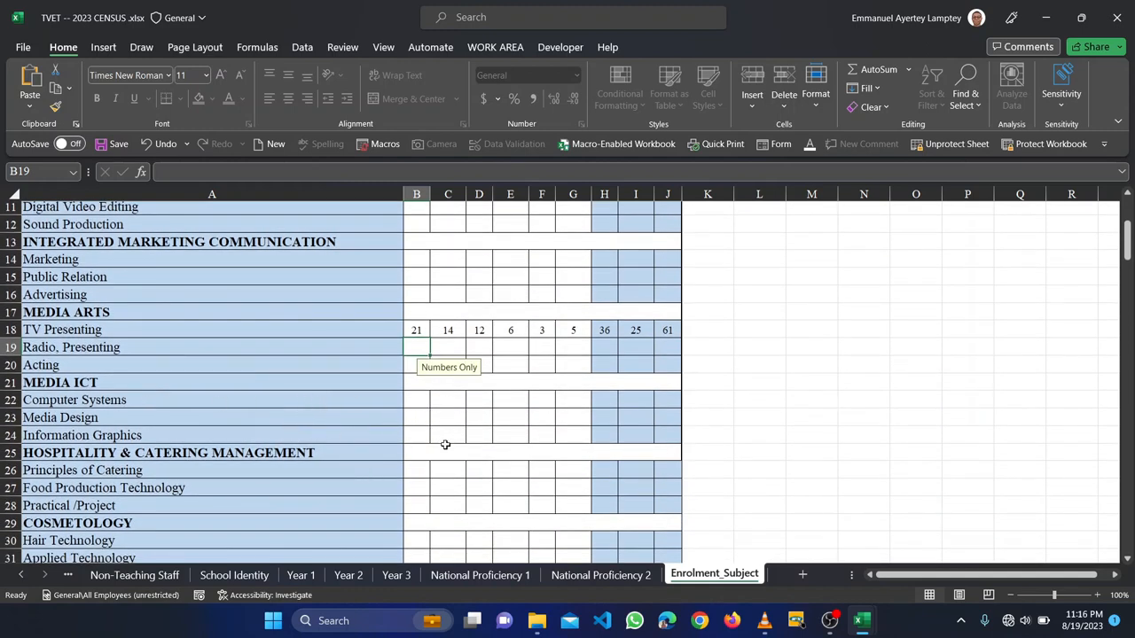